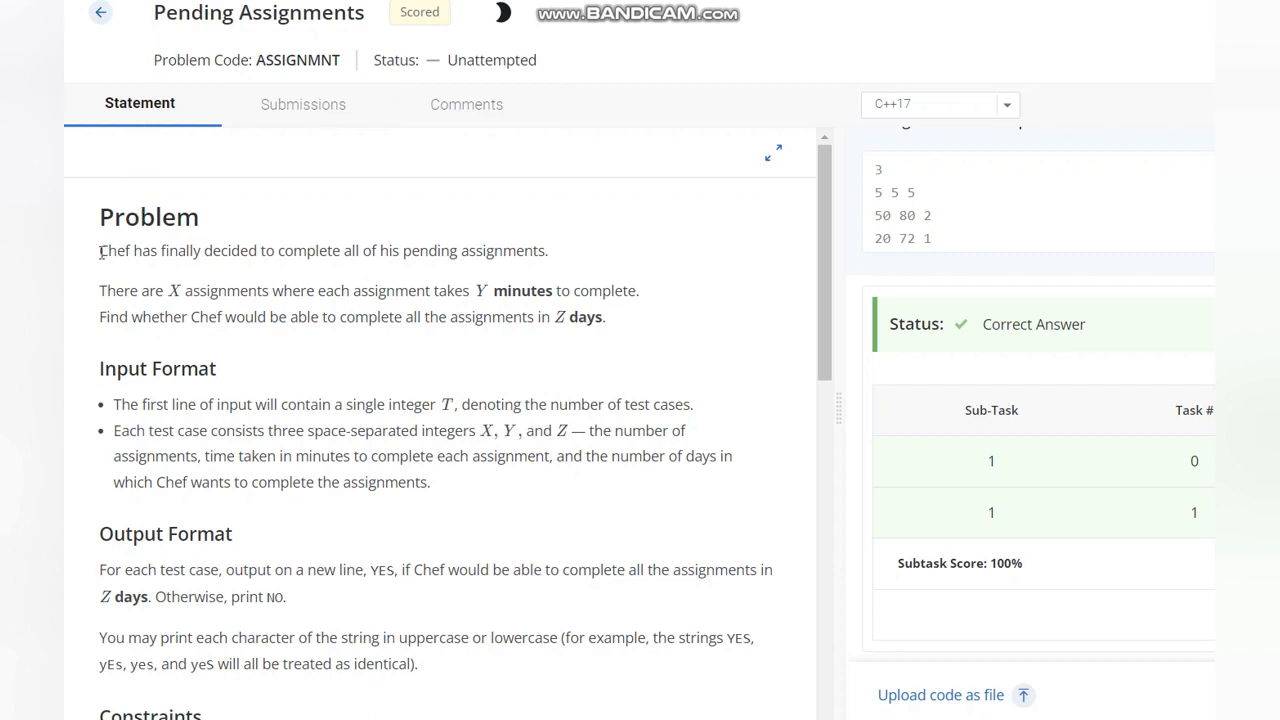
Step: Highlight the opening sentences about pending assignments and finishing within Z days
drag(100, 250, 372, 252)
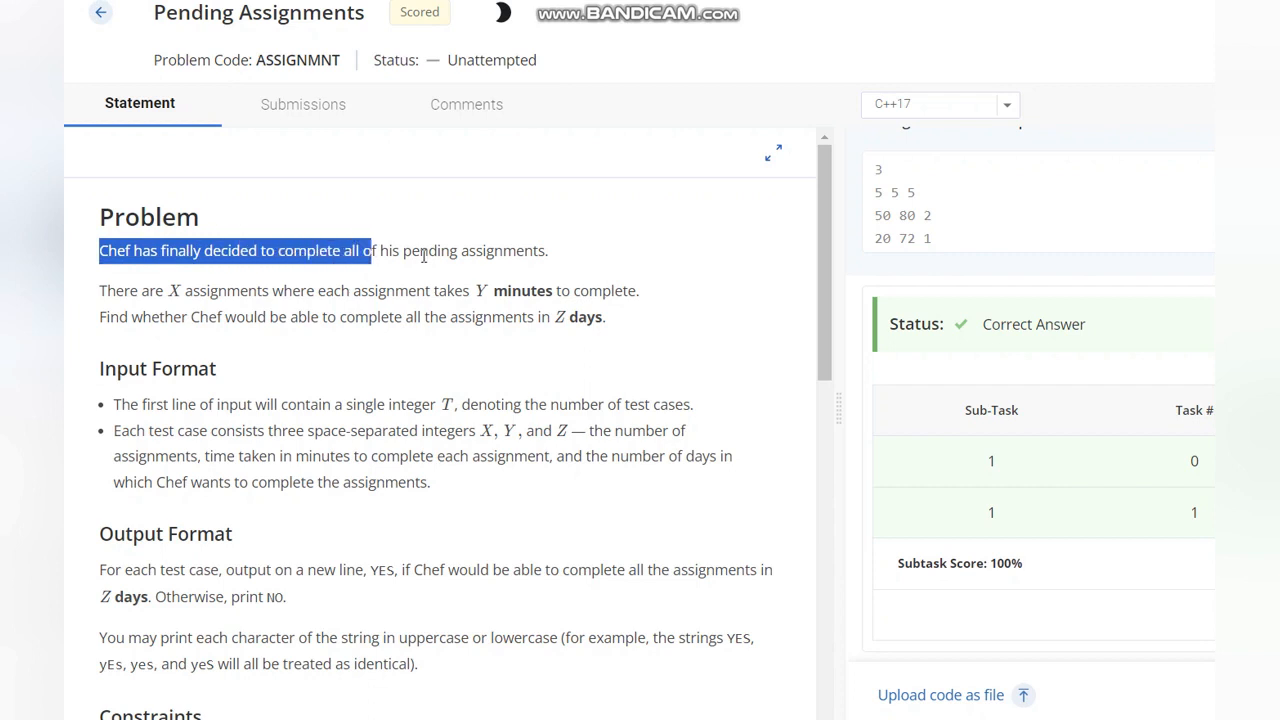
drag(370, 250, 548, 250)
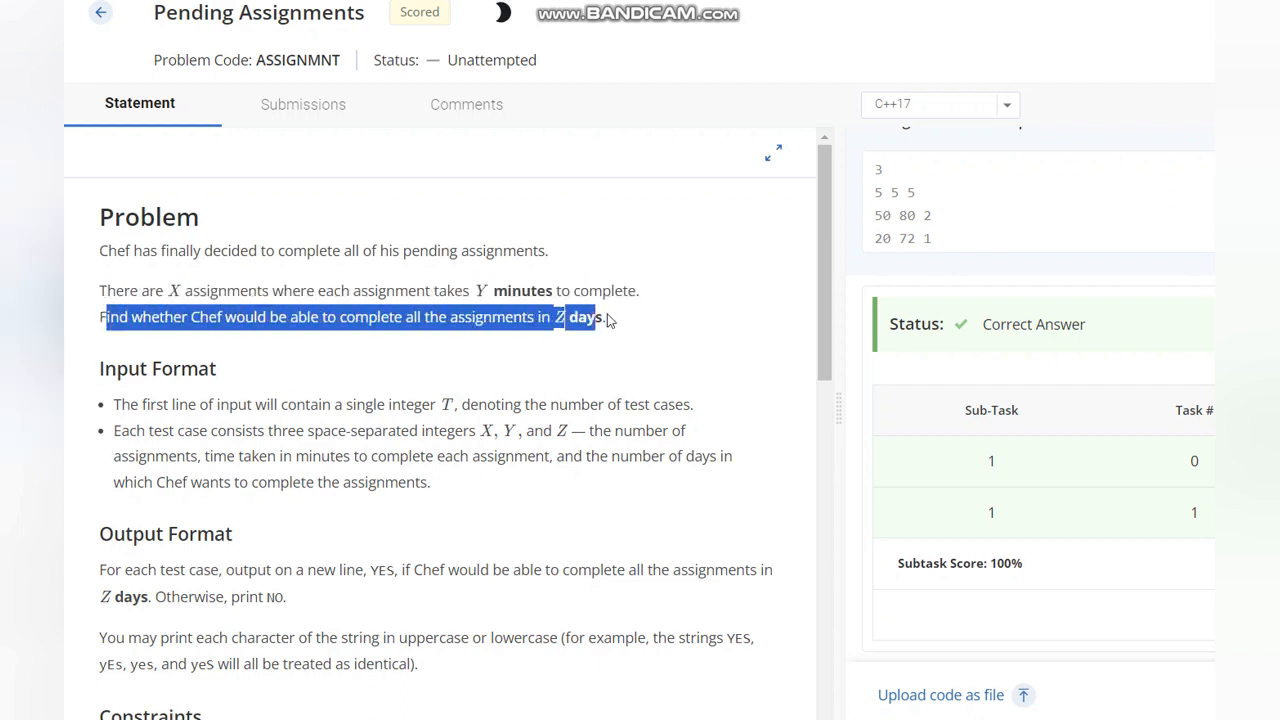
click(364, 366)
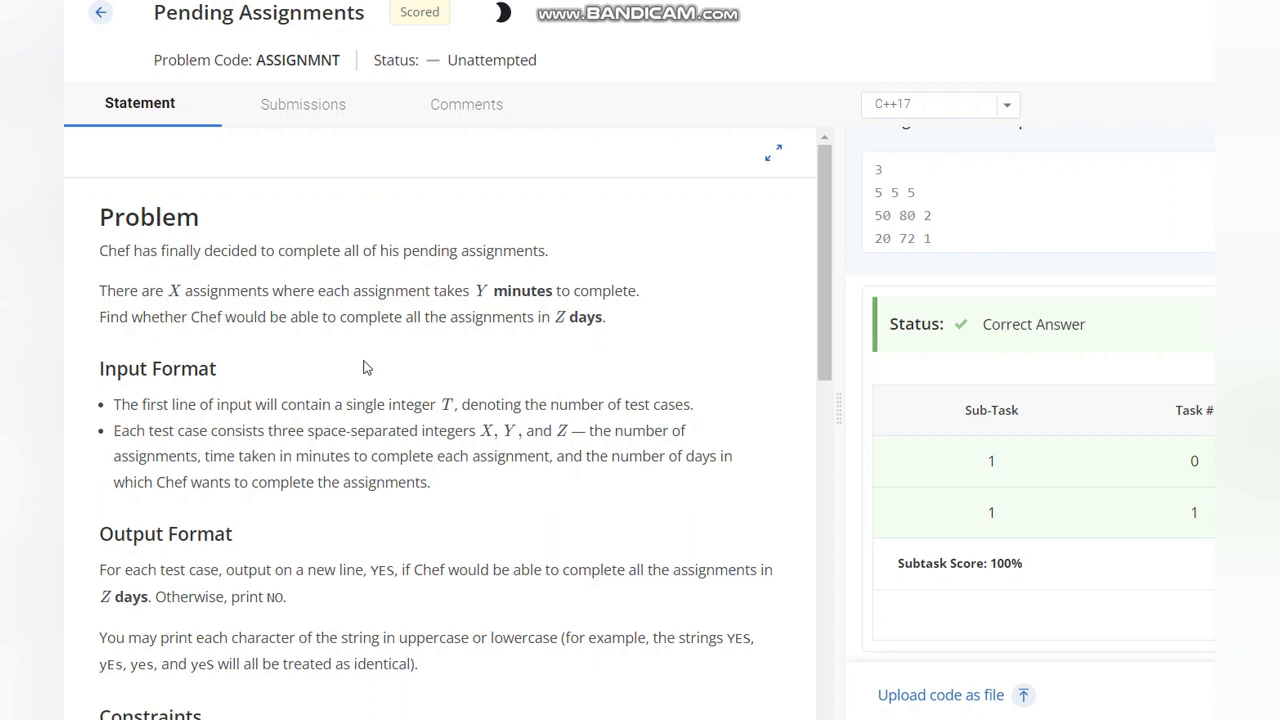
mouse_move(436, 420)
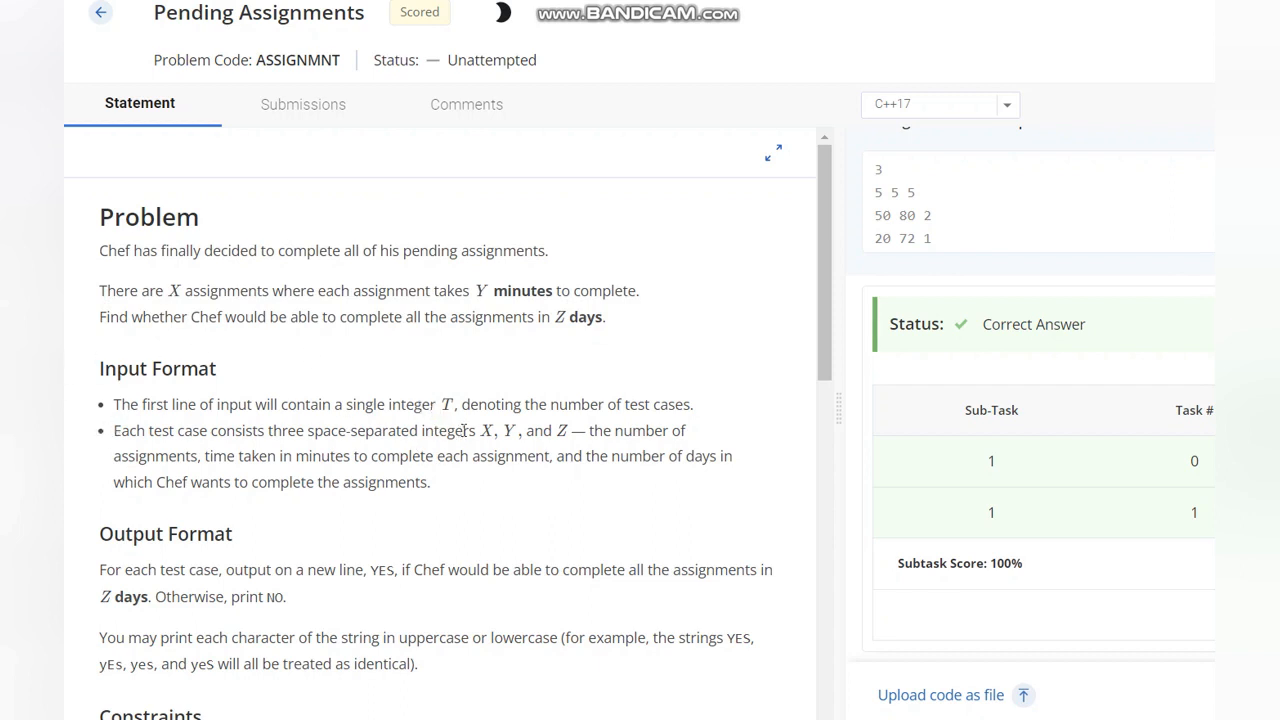
Step: Highlight the input format's three integers X, Y, Z and the minutes-per-assignment description
drag(460, 430, 648, 430)
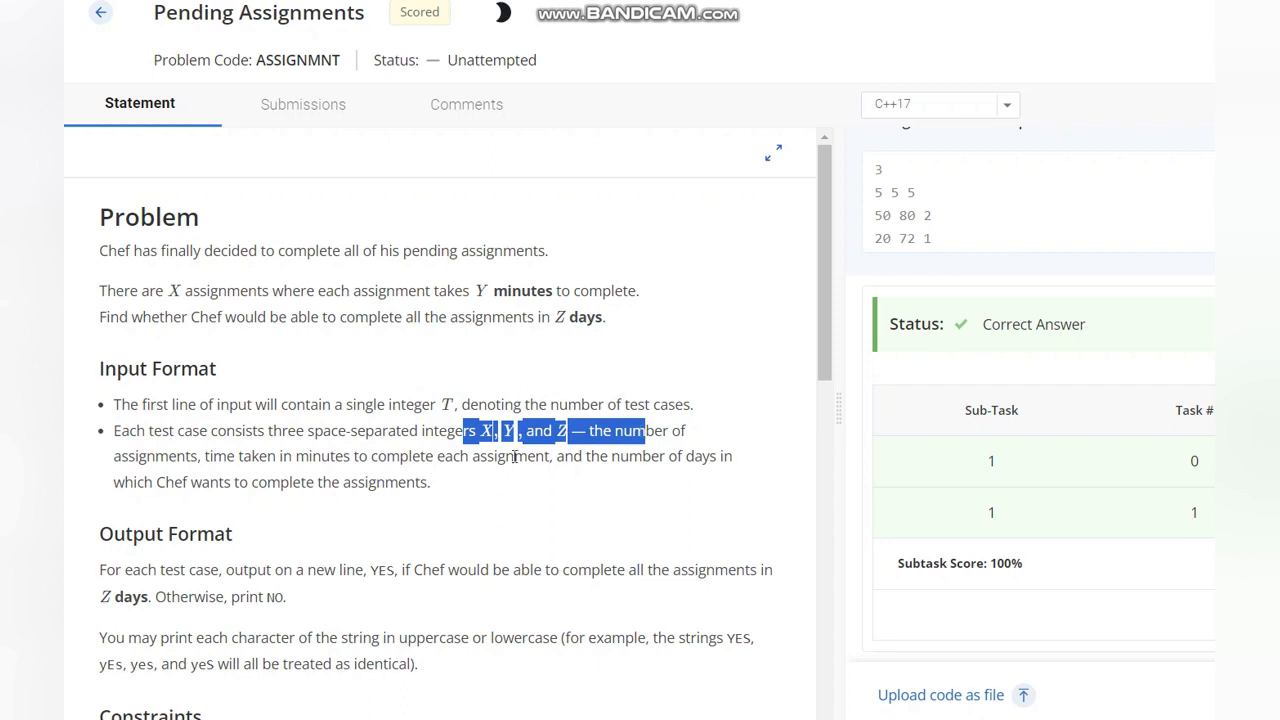
click(212, 456)
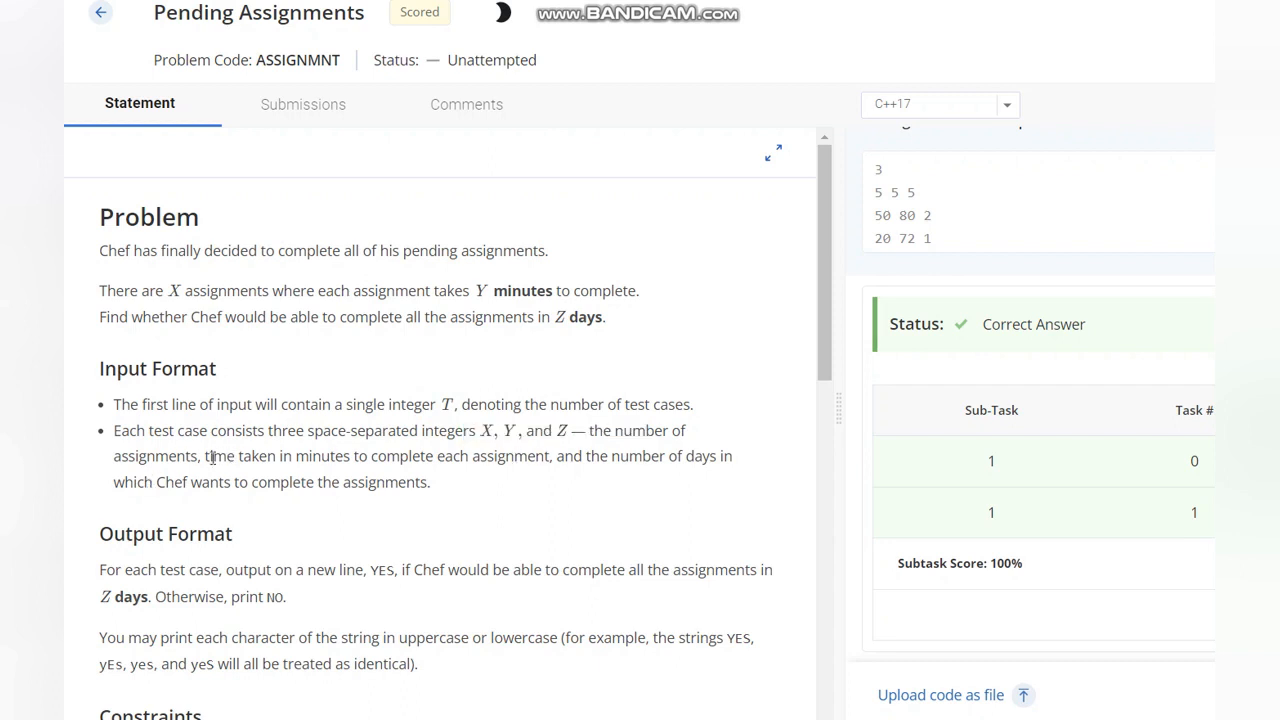
drag(204, 456, 460, 456)
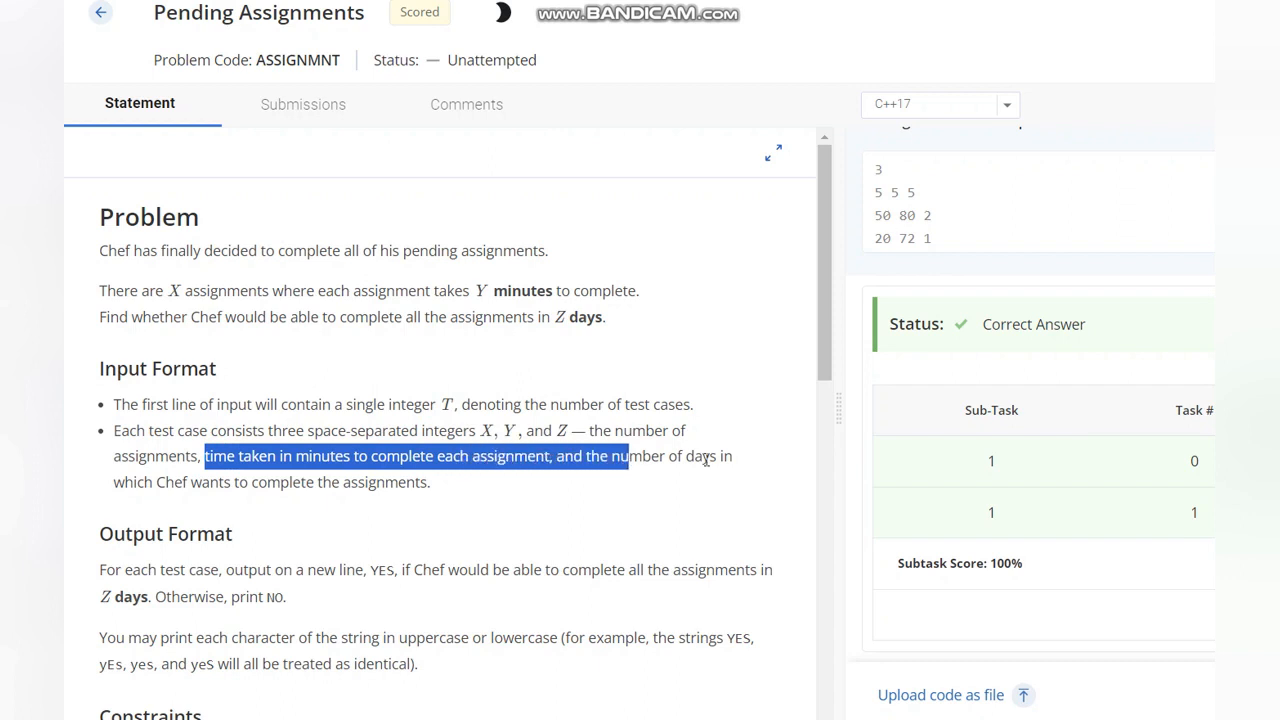
drag(630, 456, 430, 482)
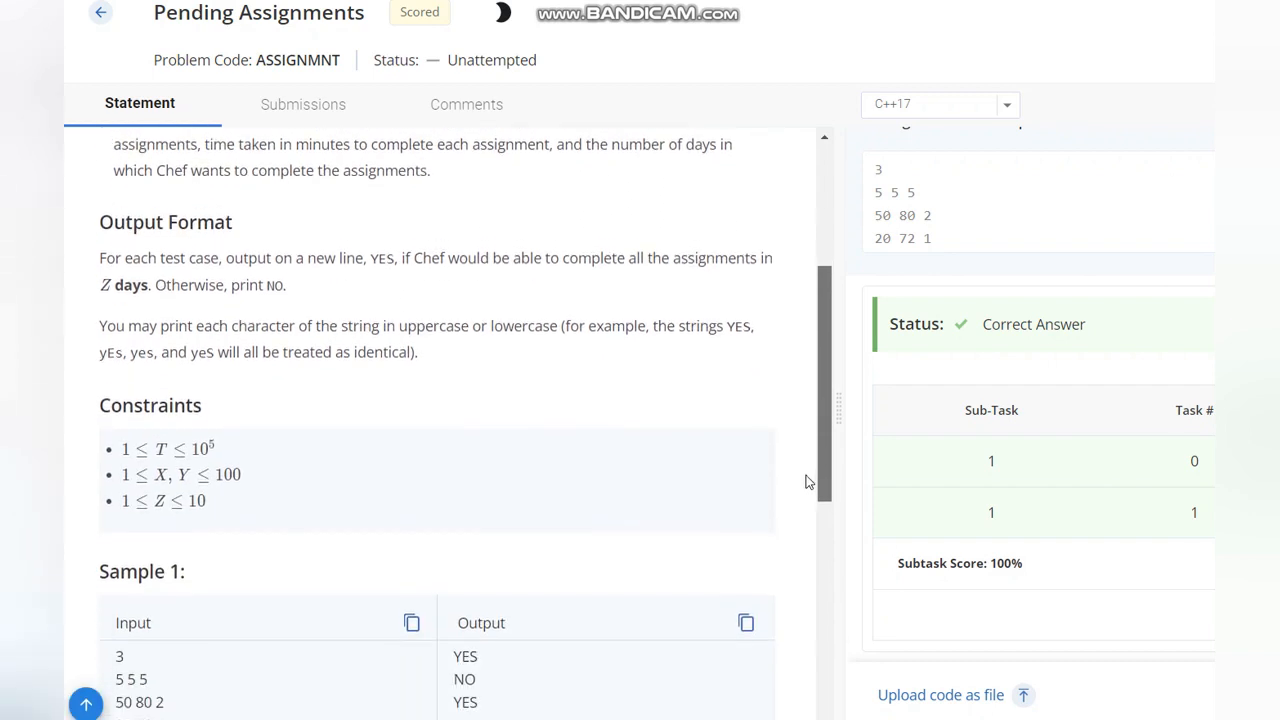
Step: Highlight 'all the assignments in Z days', then bring Sample 1 and its Explanation into view
scroll(down, 3)
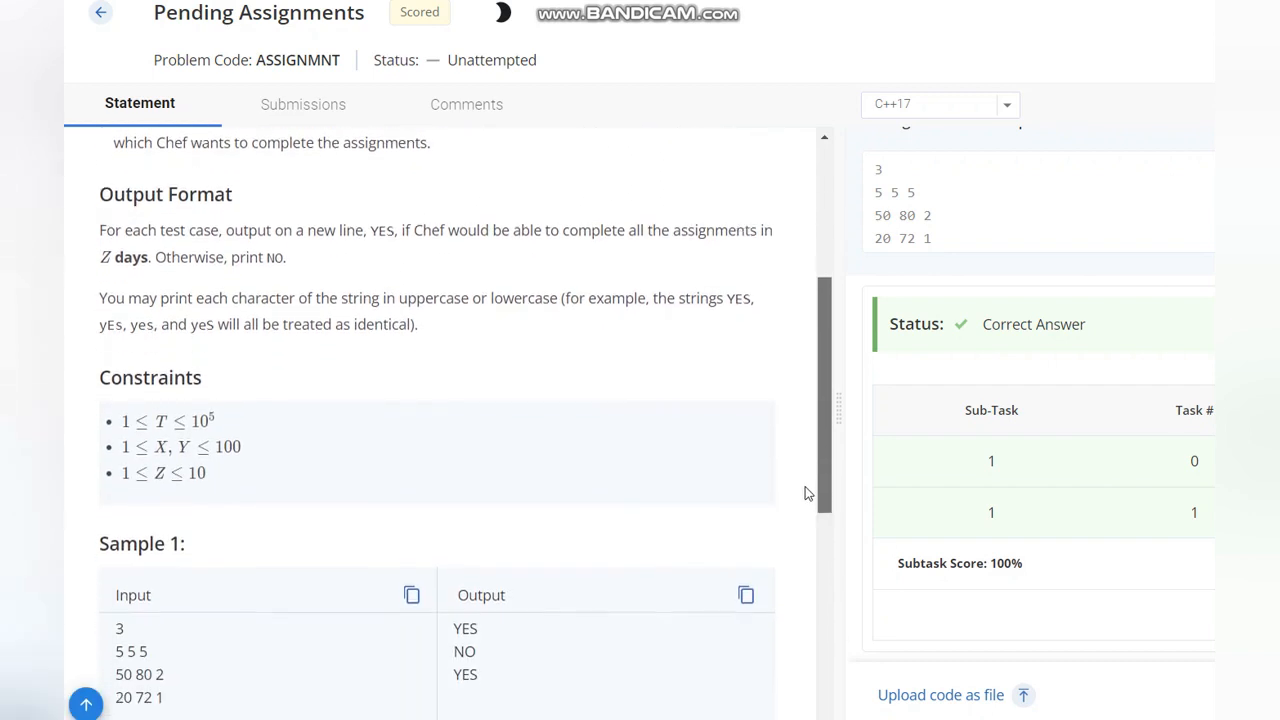
scroll(down, 3)
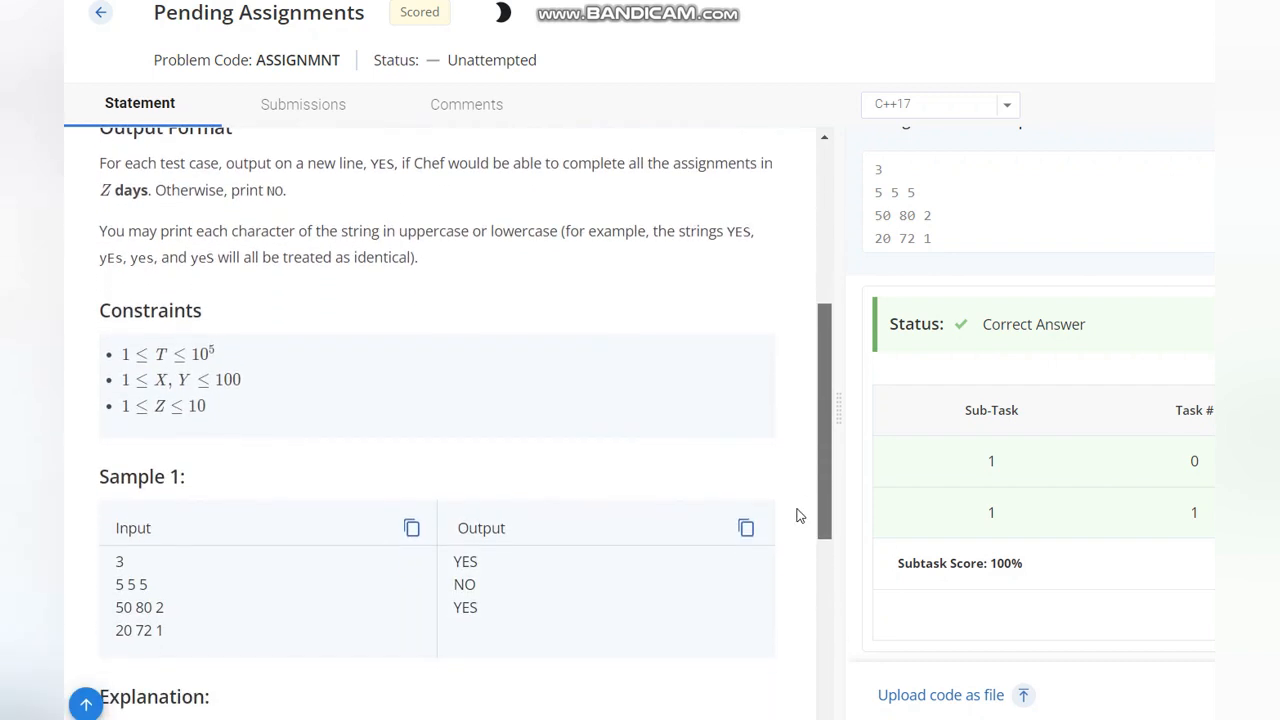
scroll(up, 3)
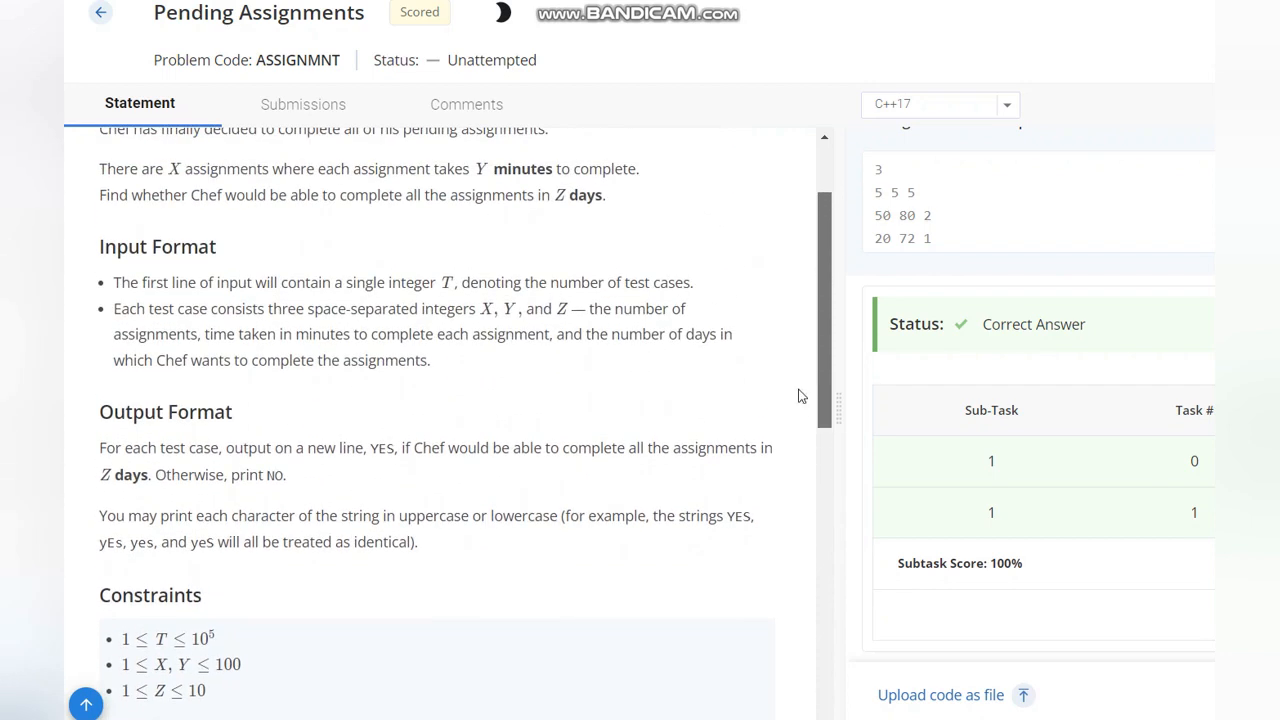
drag(404, 196, 604, 196)
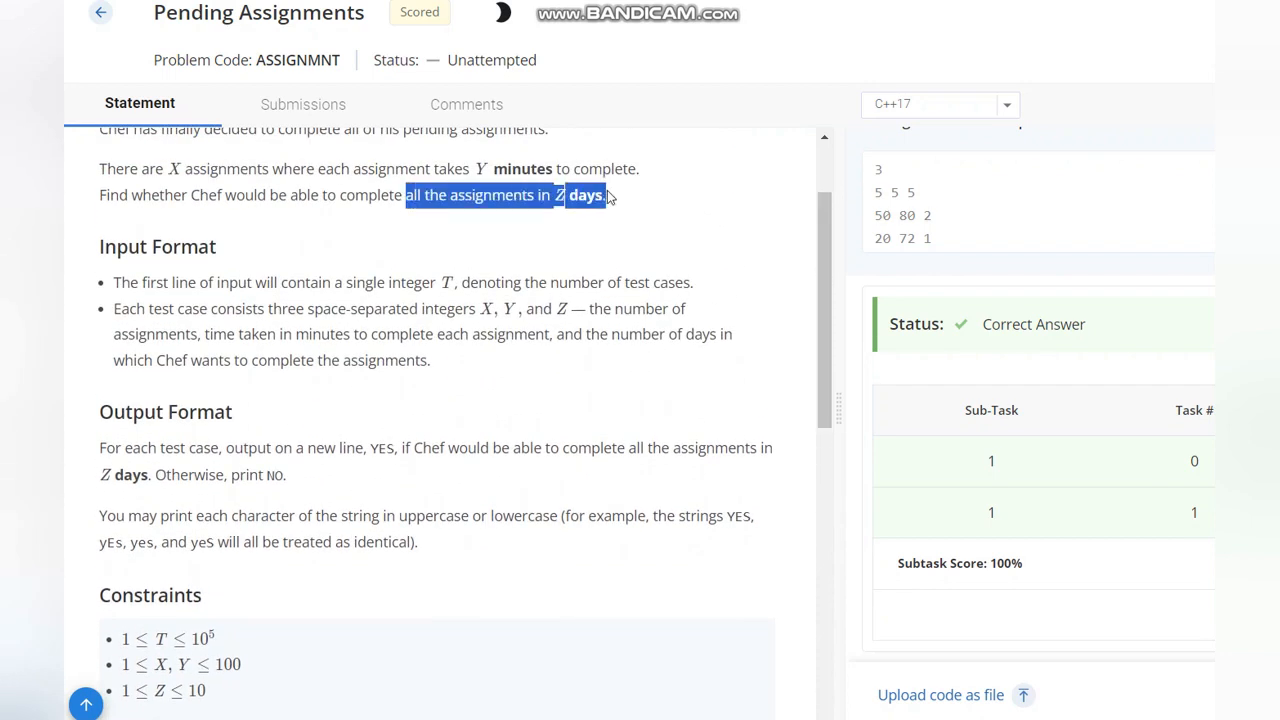
mouse_move(828, 308)
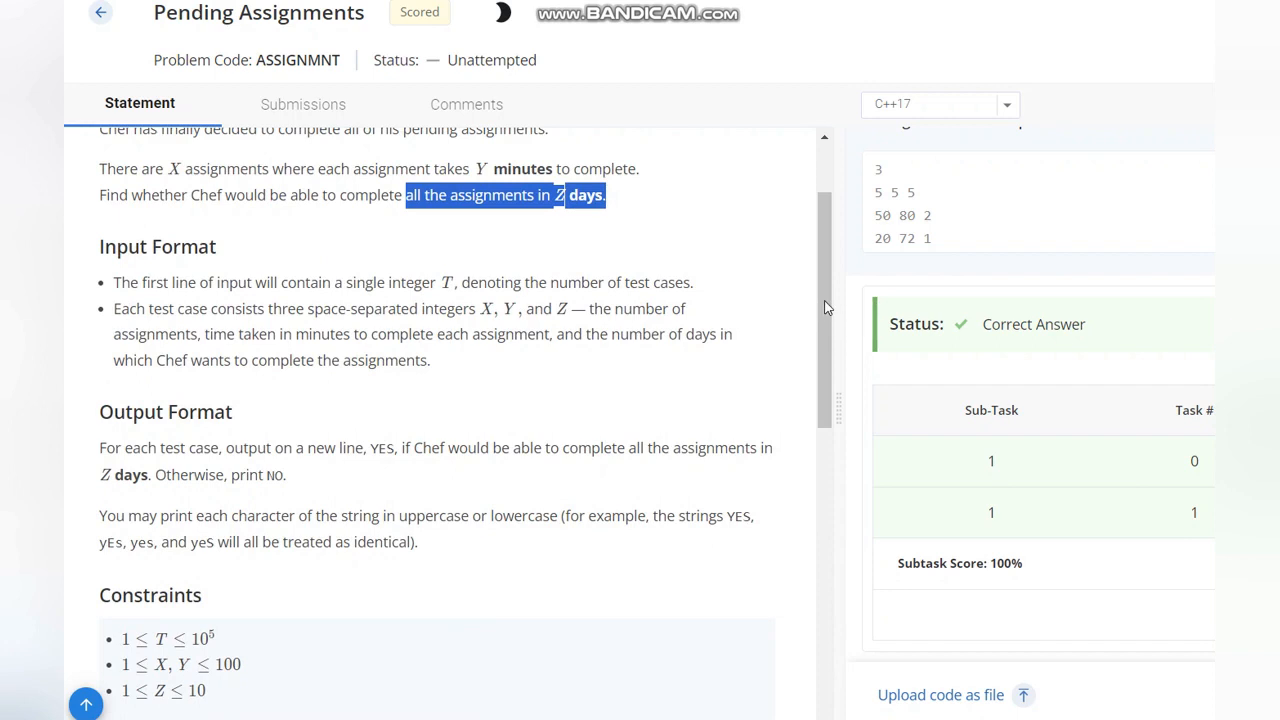
scroll(down, 3)
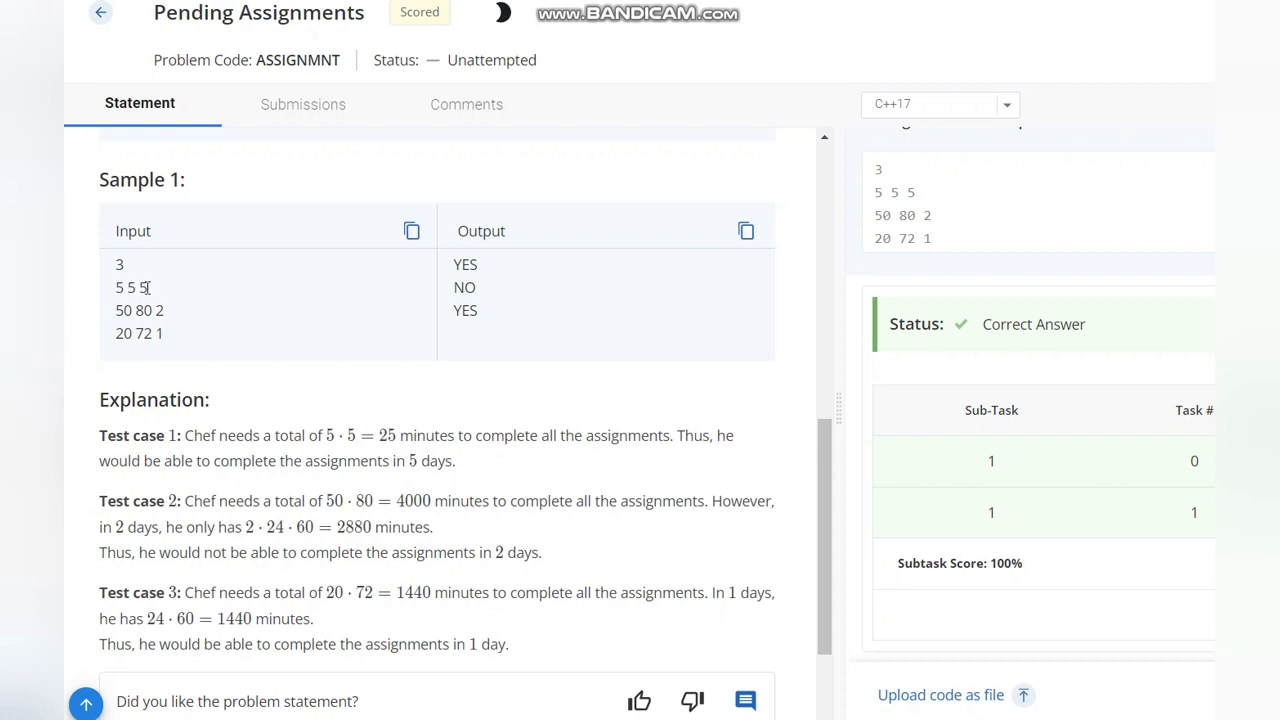
double_click(140, 288)
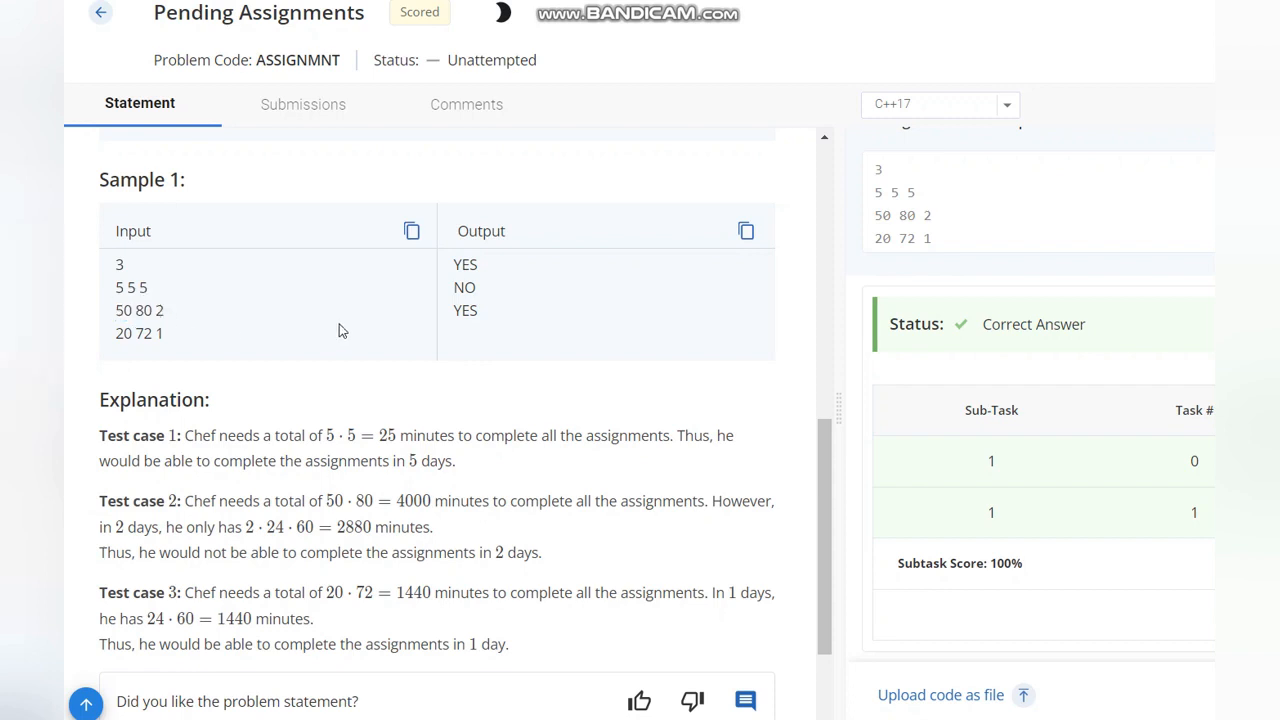
double_click(464, 288)
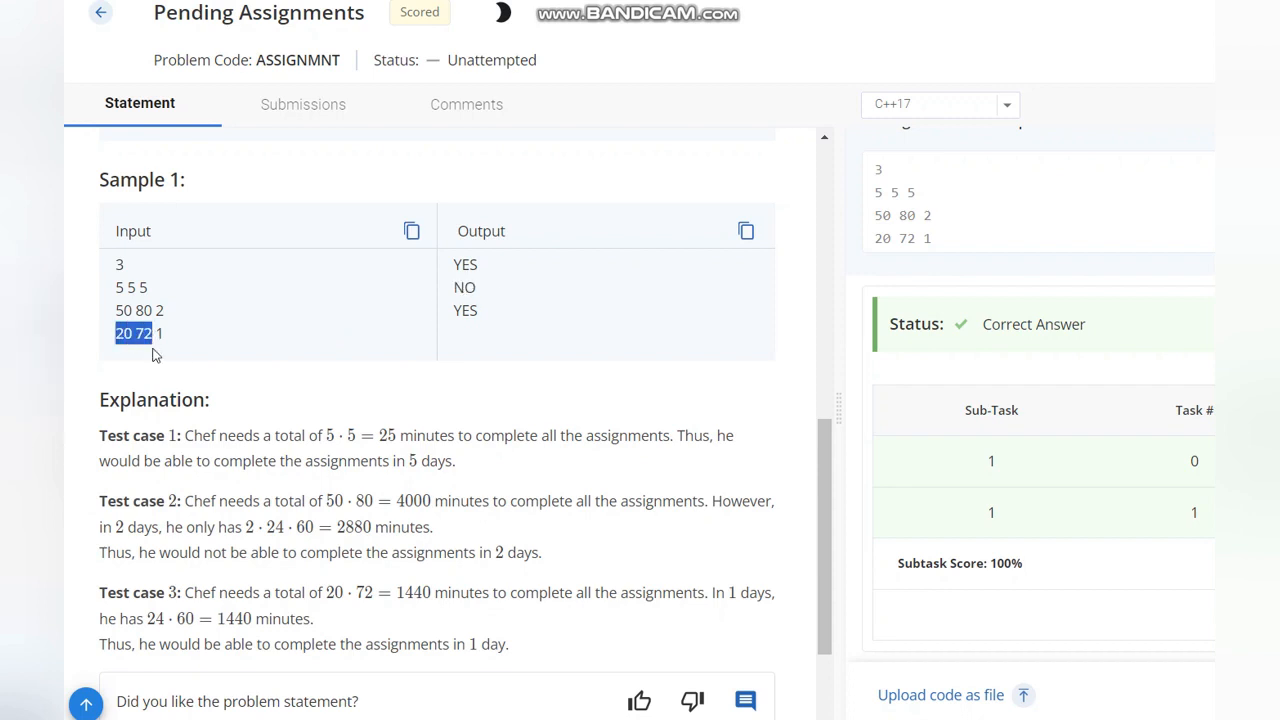
click(156, 356)
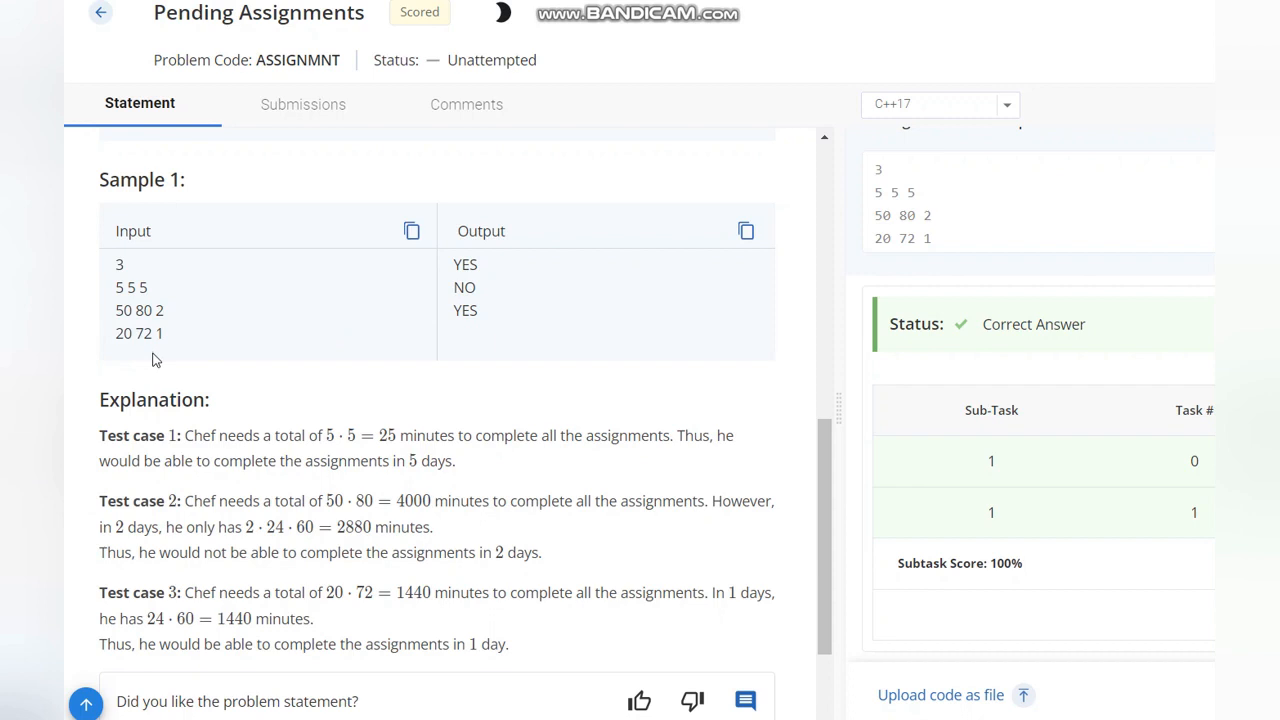
mouse_move(160, 334)
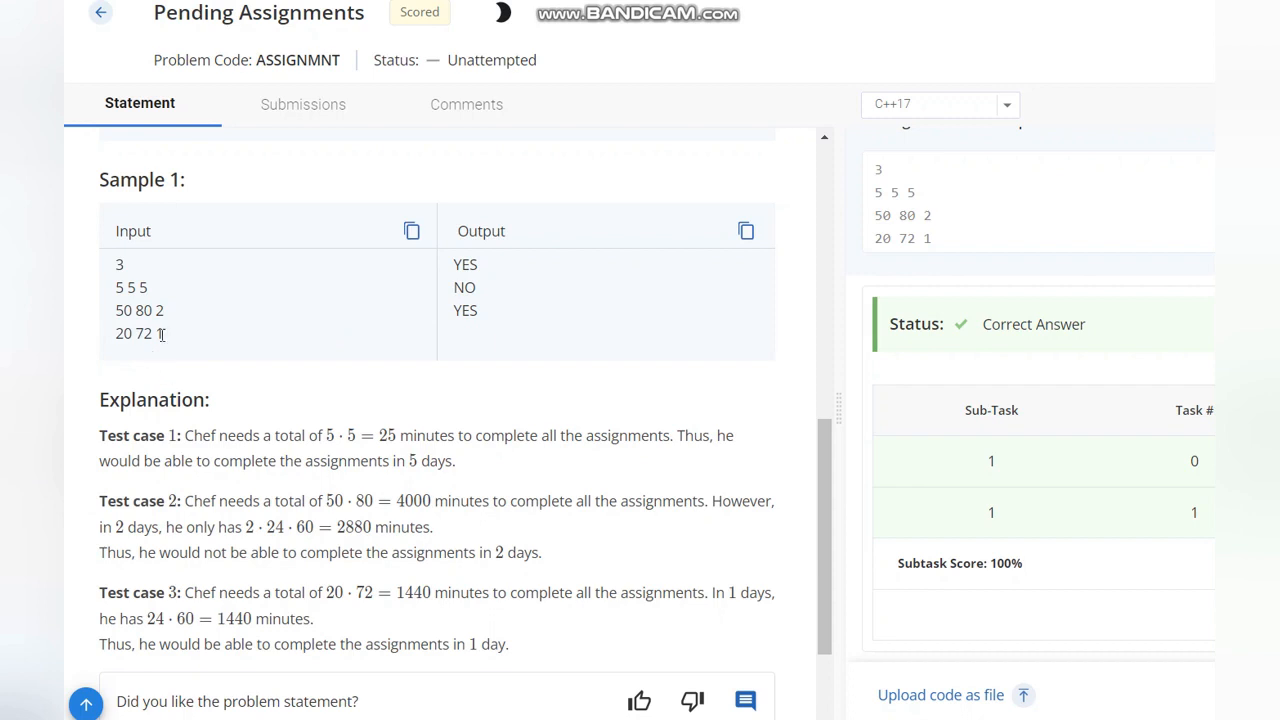
mouse_move(180, 368)
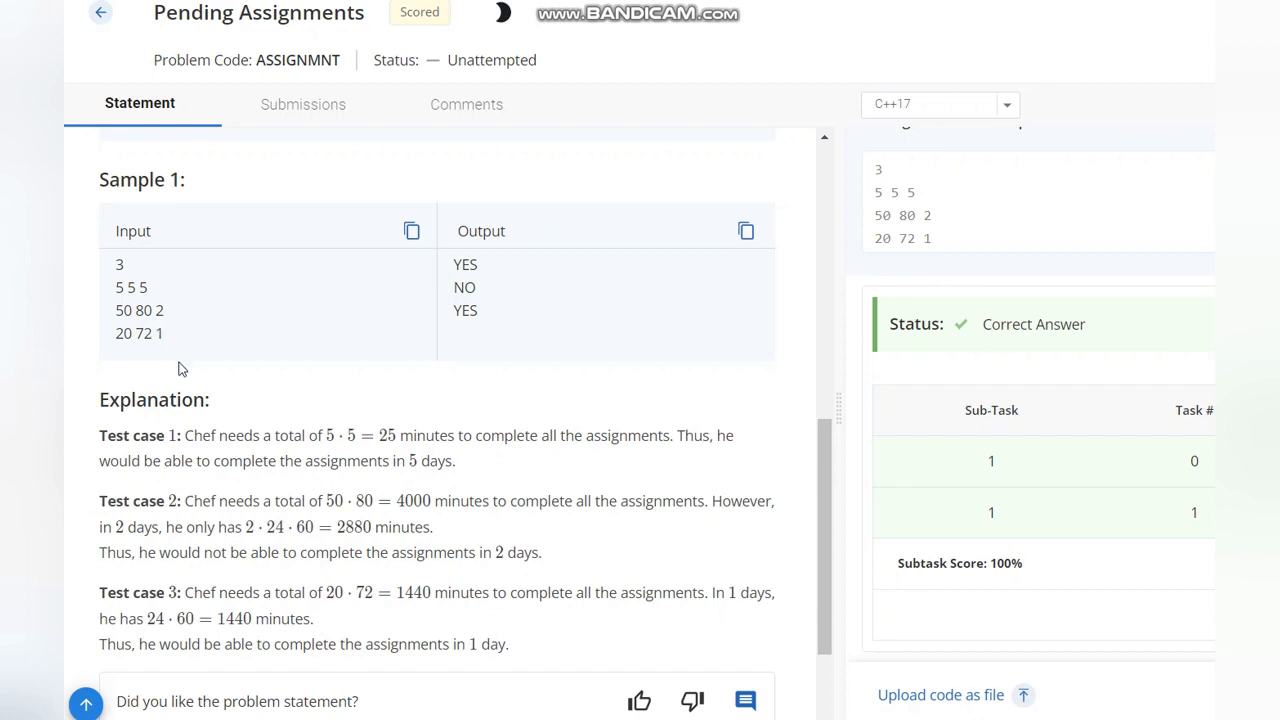
mouse_move(204, 292)
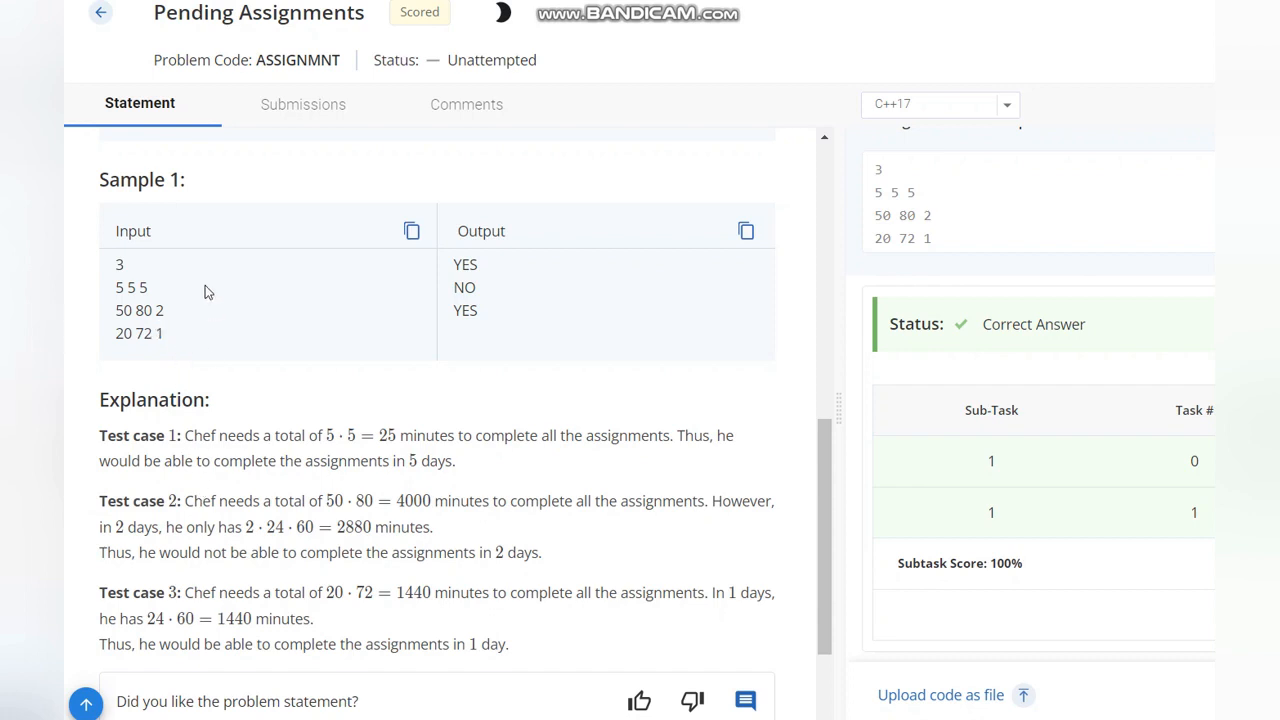
double_click(464, 310)
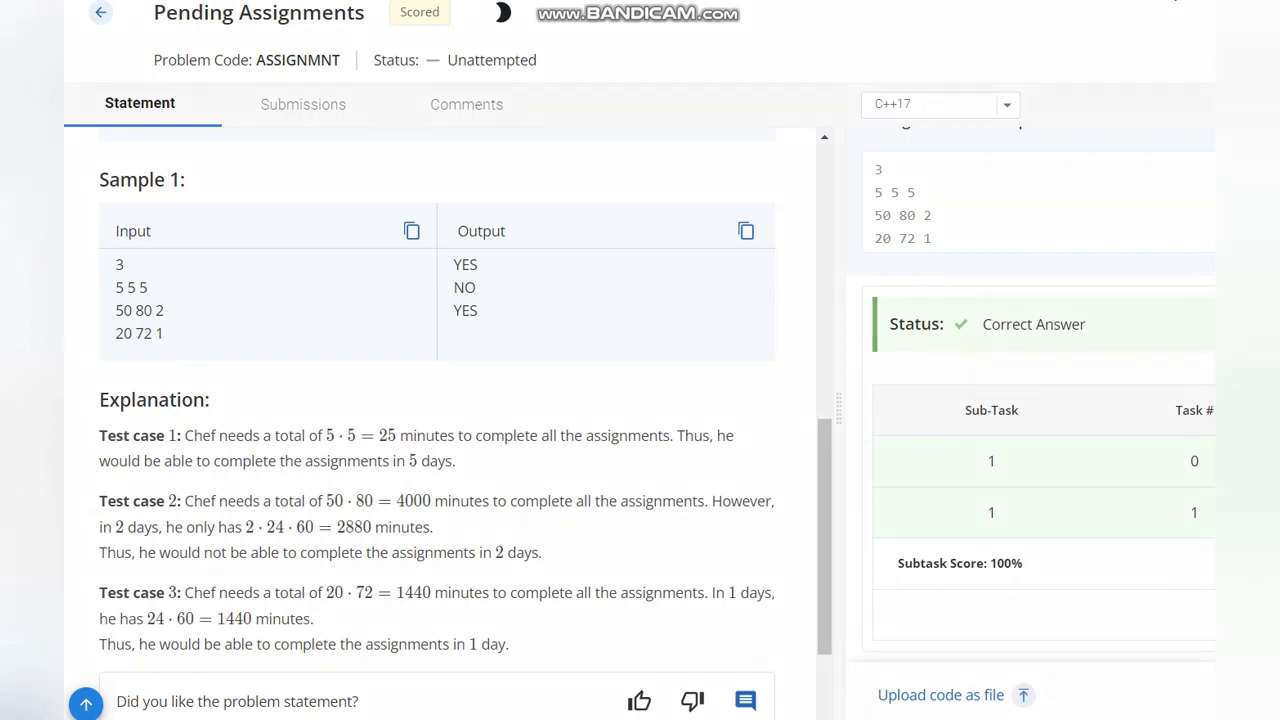
mouse_move(336, 360)
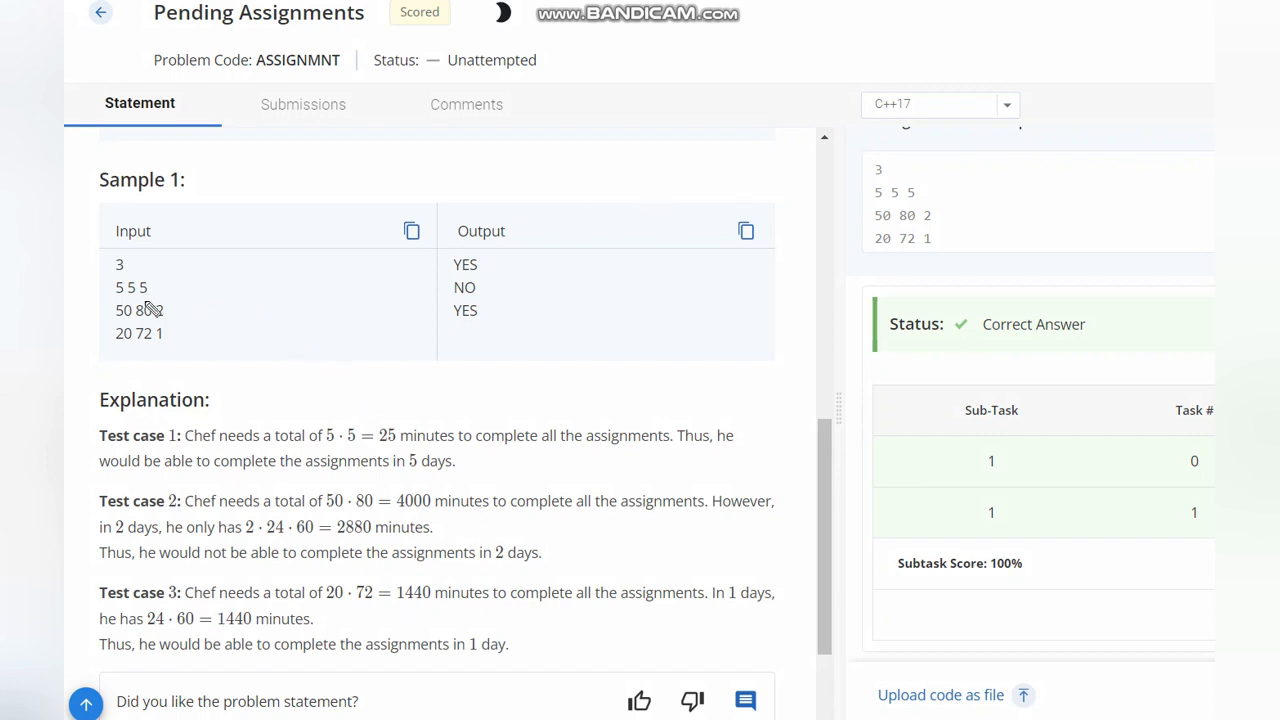
mouse_move(144, 292)
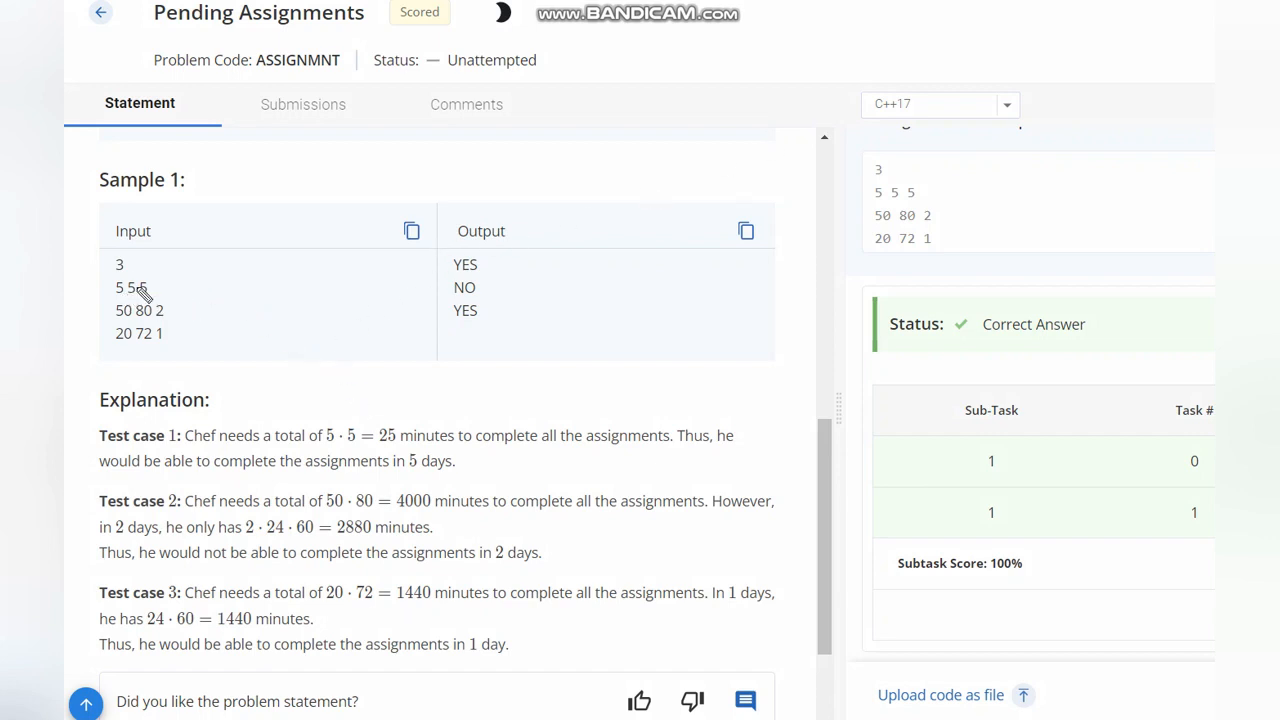
mouse_move(330, 388)
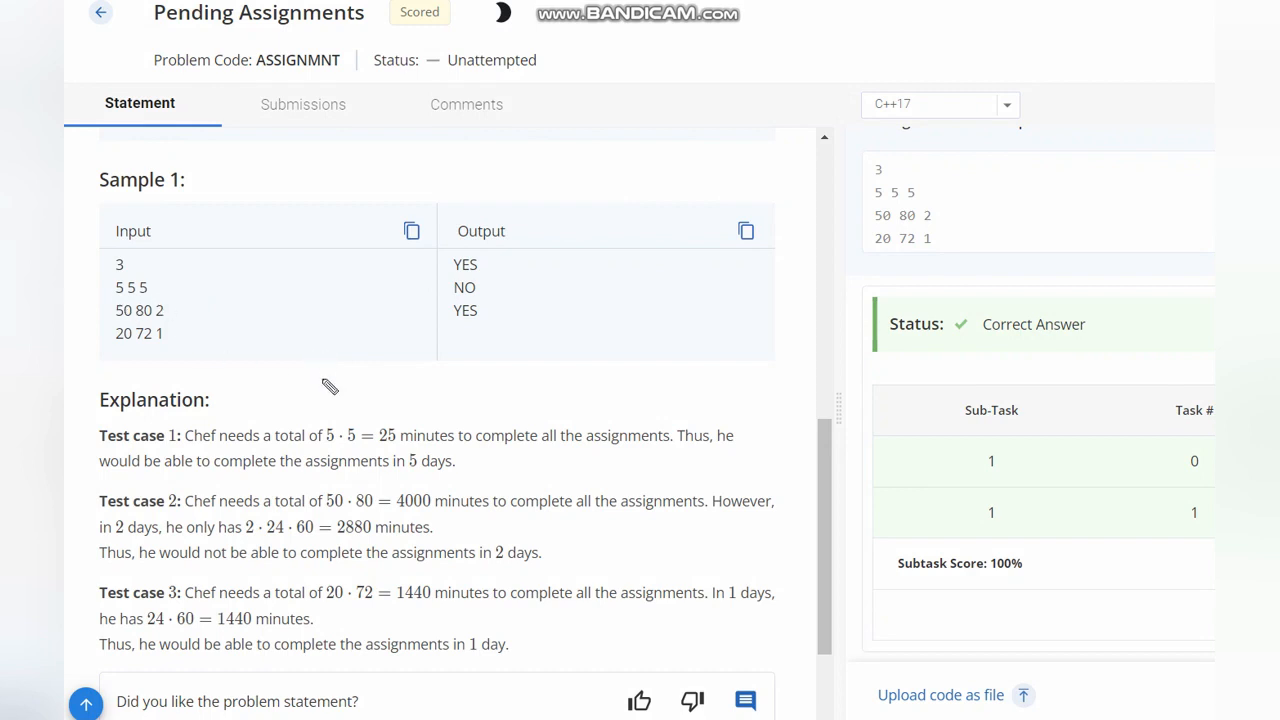
mouse_move(314, 374)
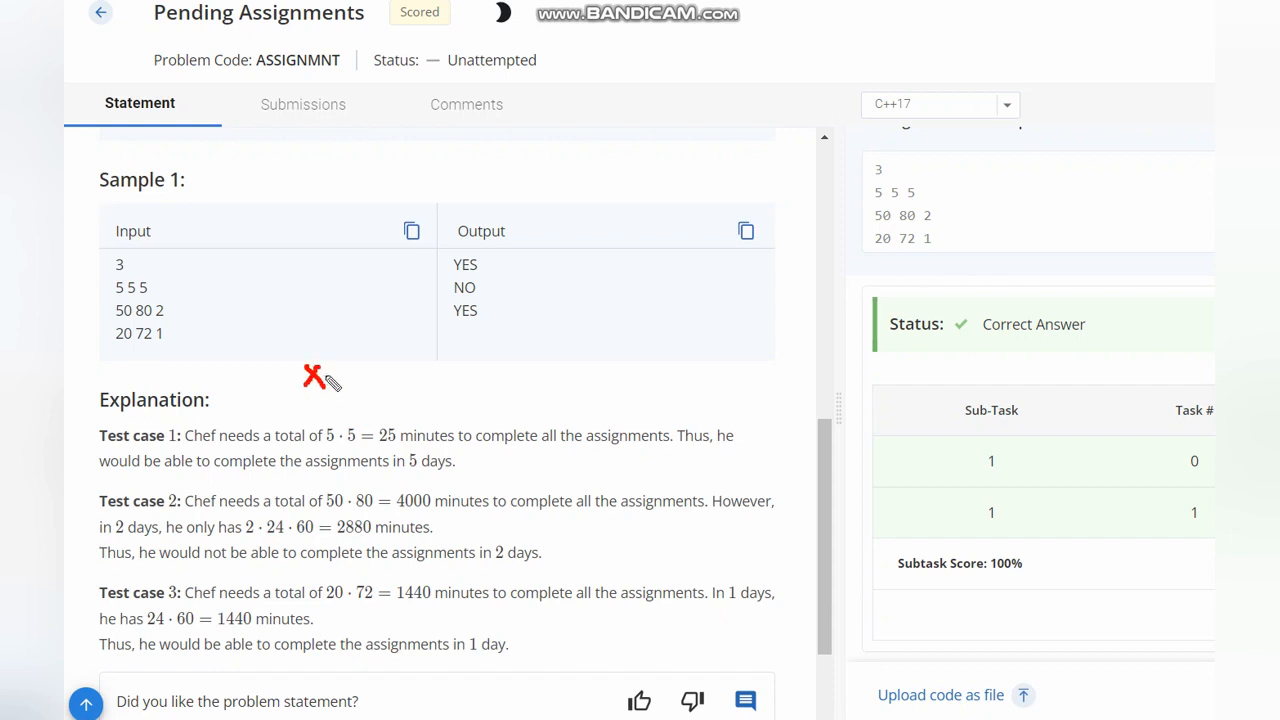
mouse_move(356, 376)
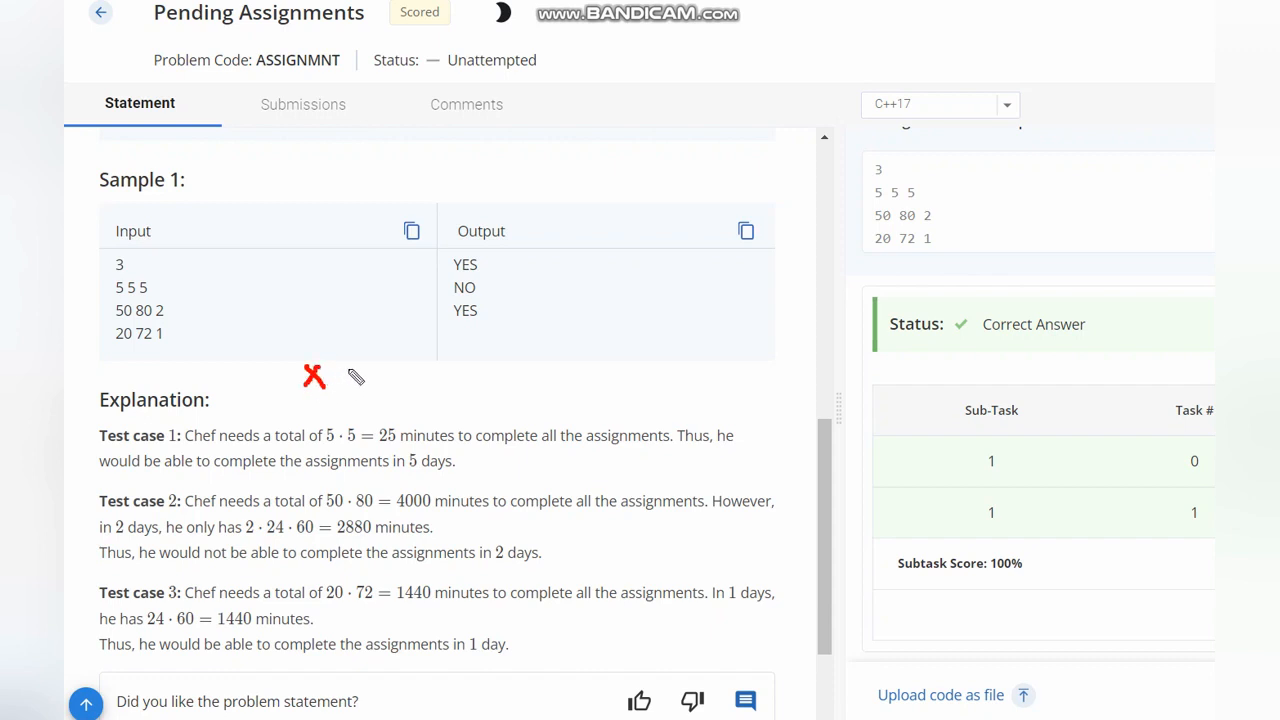
mouse_move(132, 304)
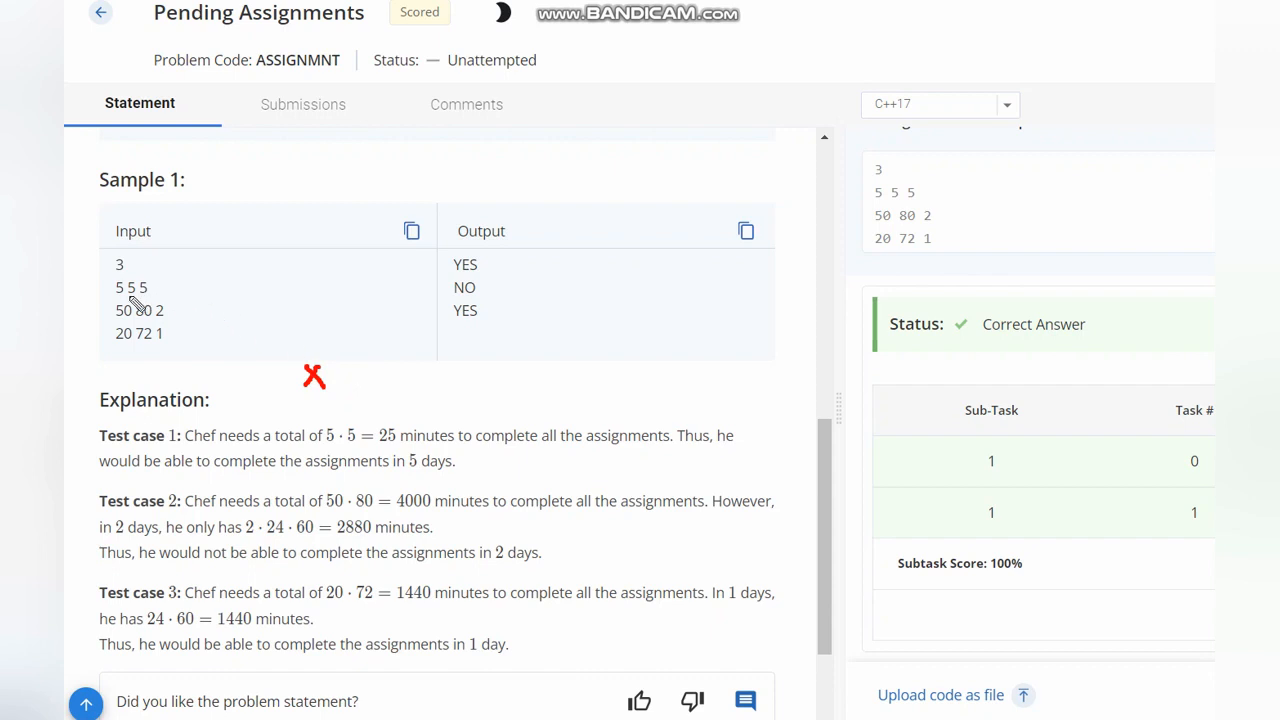
mouse_move(250, 340)
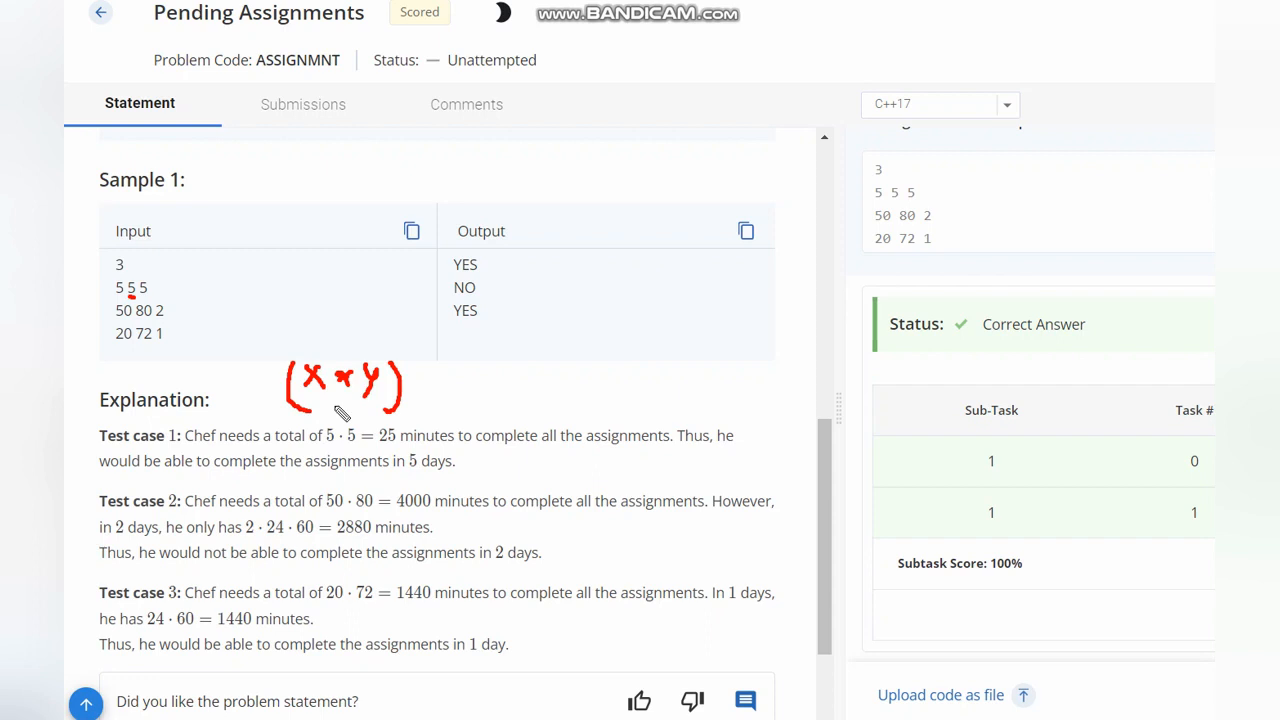
mouse_move(476, 384)
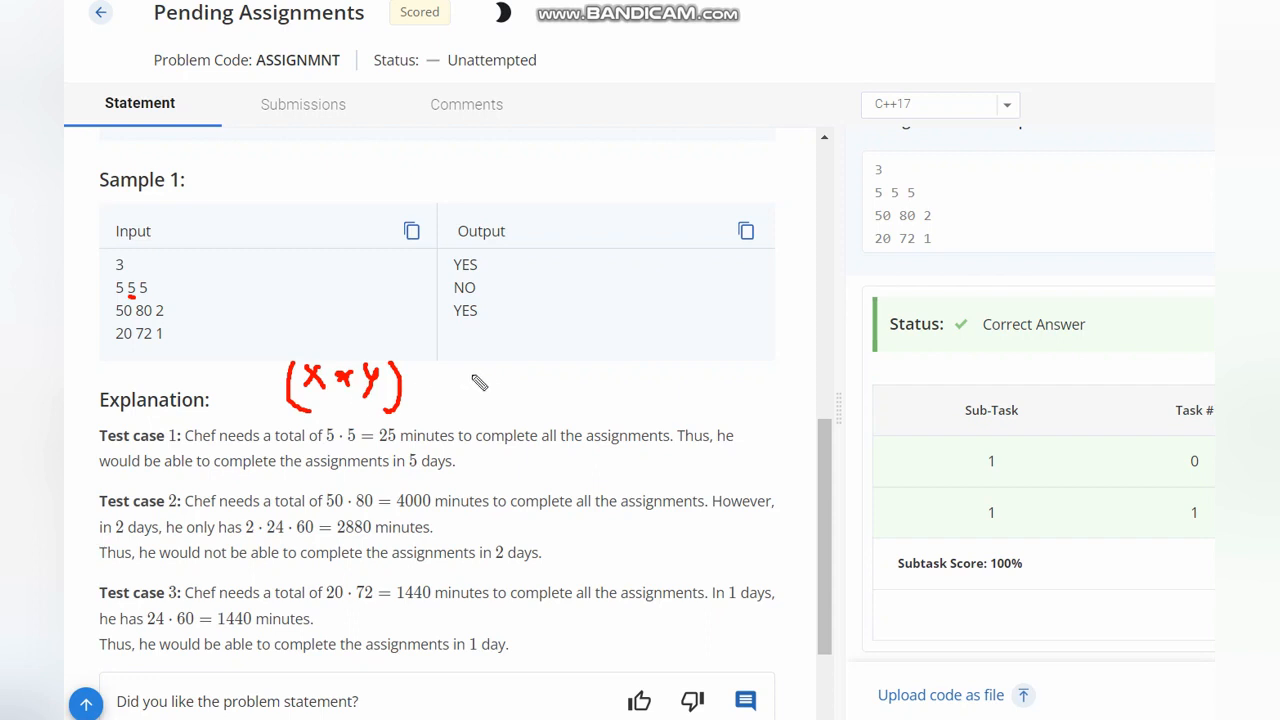
mouse_move(504, 374)
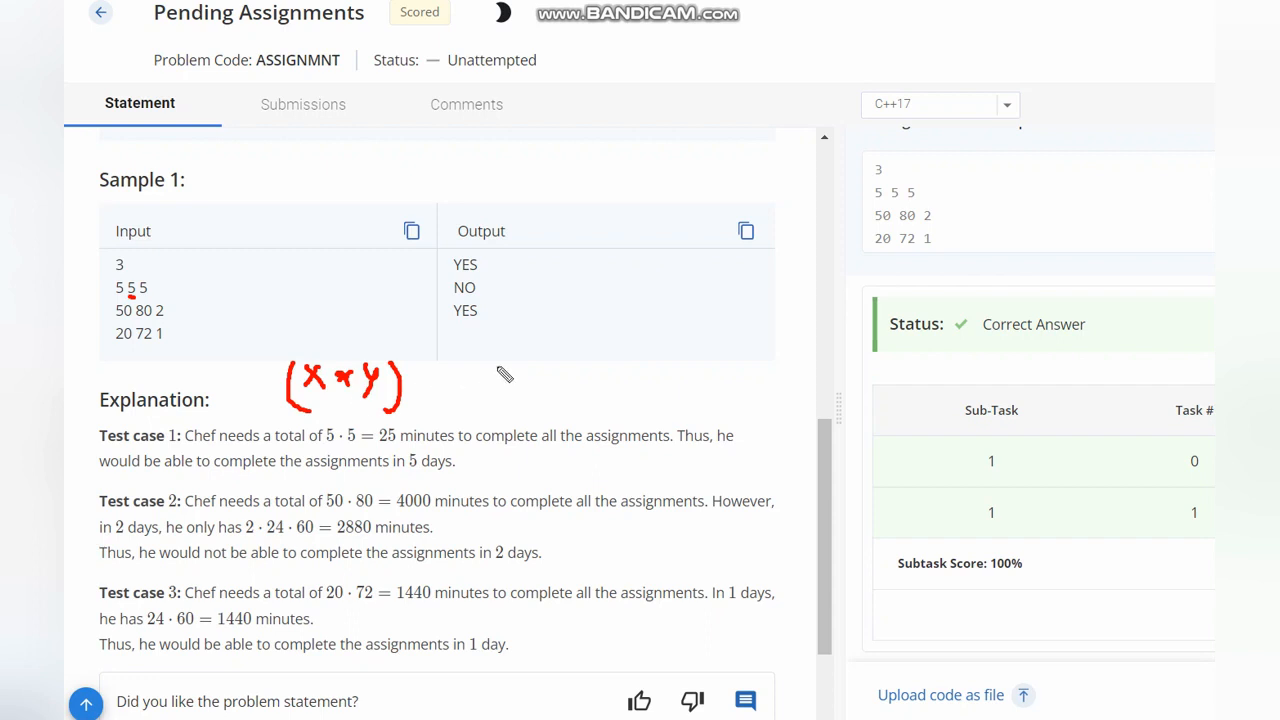
Step: Write Z*60 x24 in red beside (x*y) above the Explanation heading
drag(496, 368, 518, 368)
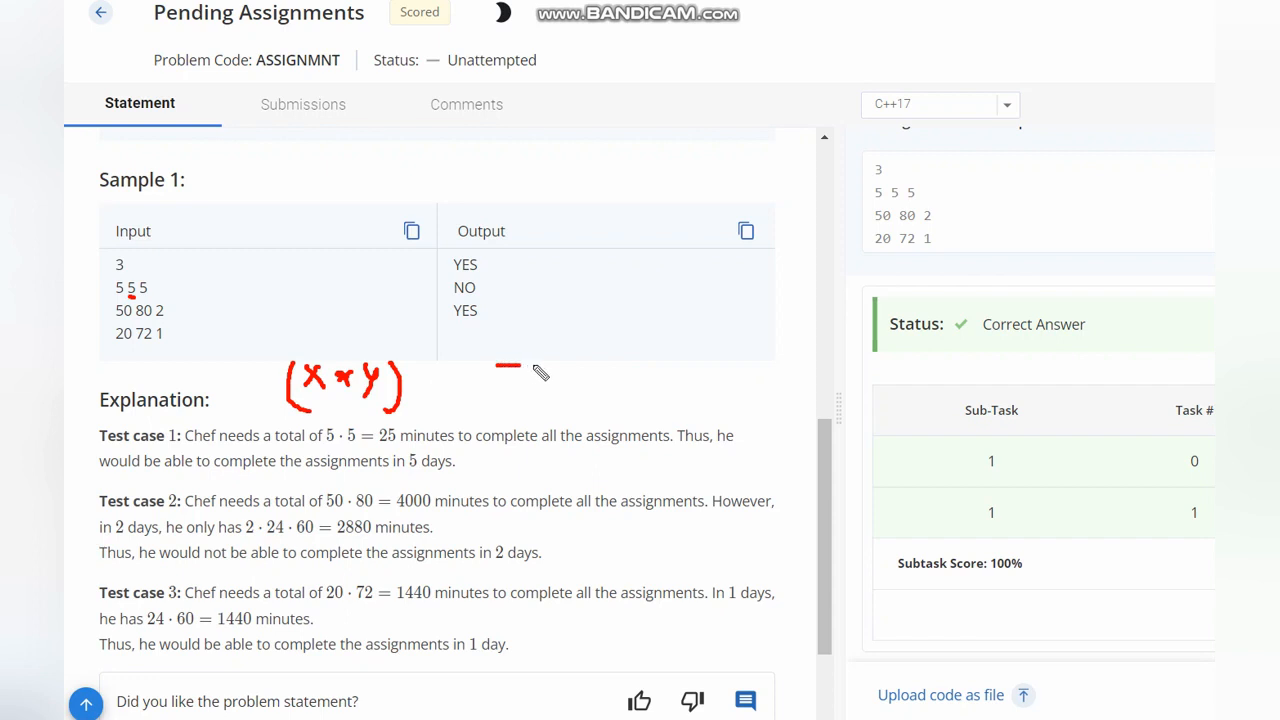
drag(504, 368, 540, 400)
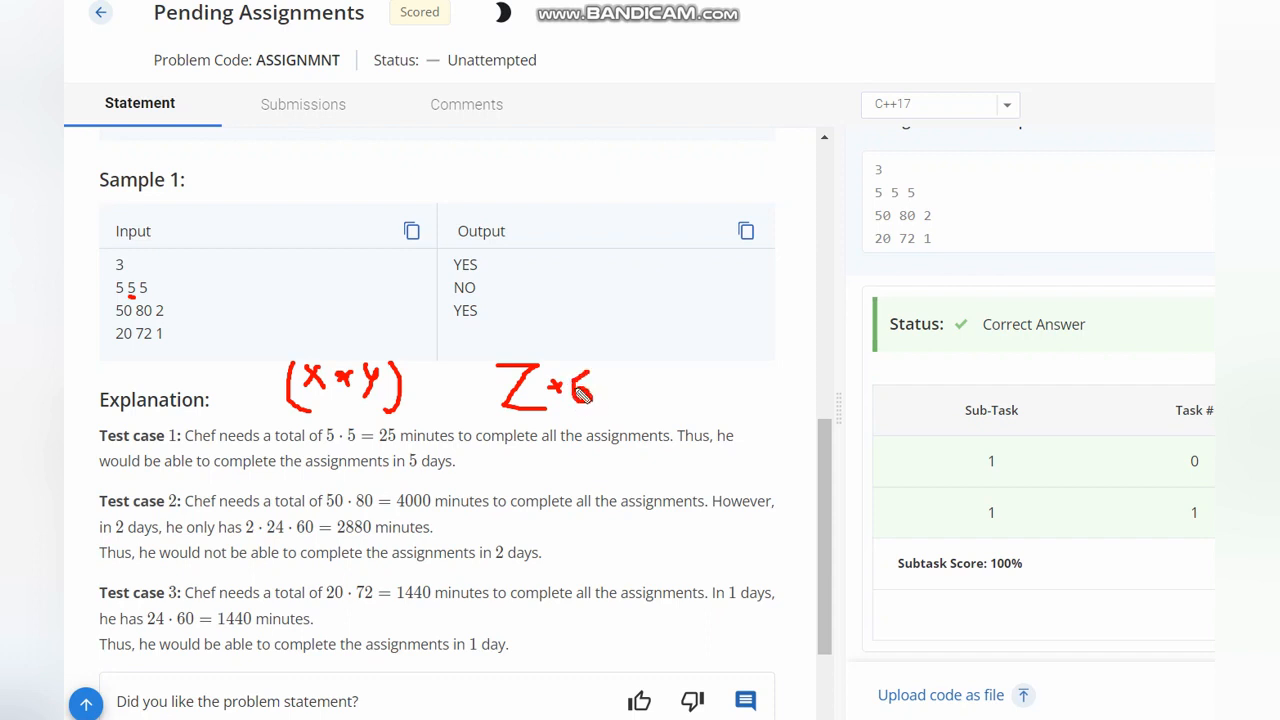
drag(596, 390, 636, 384)
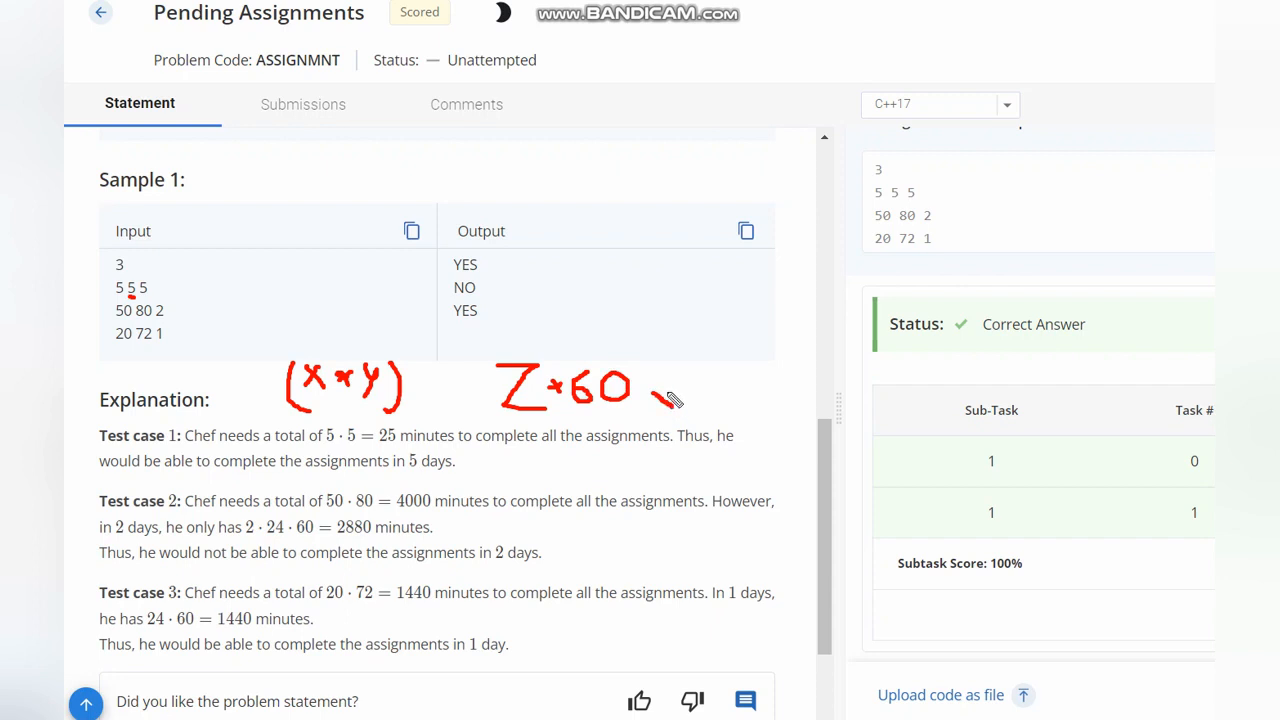
drag(656, 400, 700, 390)
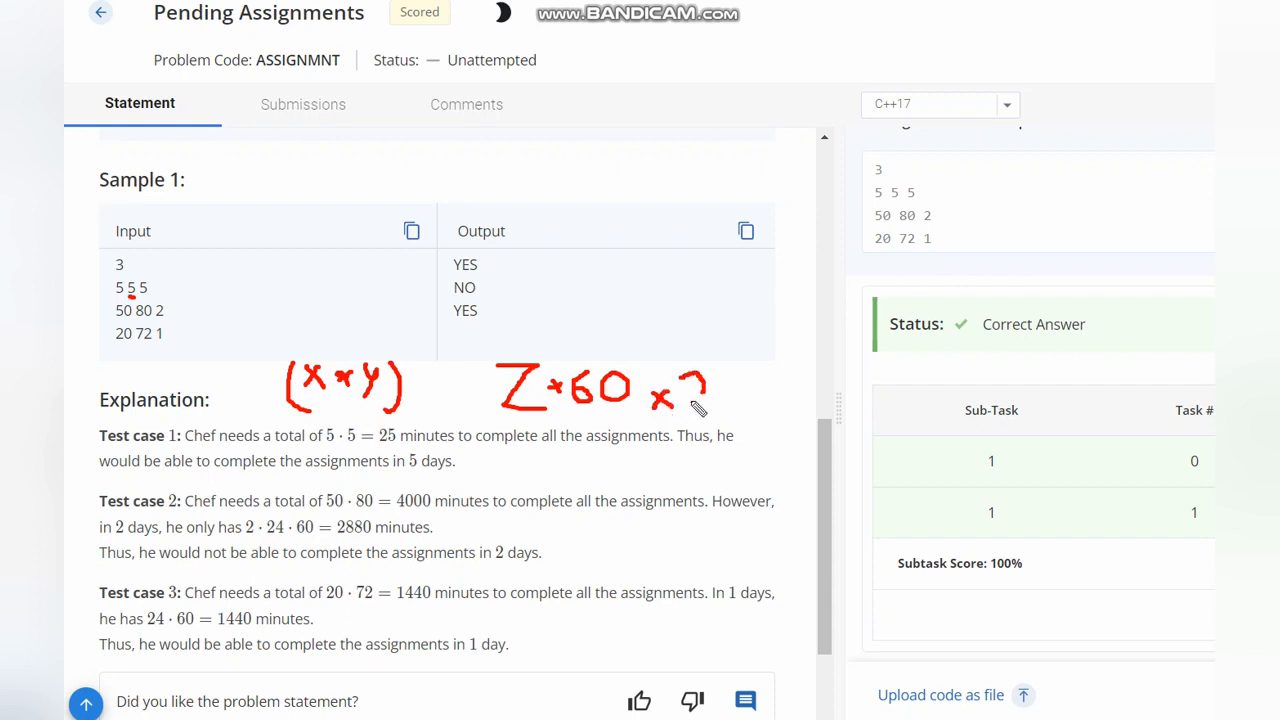
drag(700, 404, 740, 404)
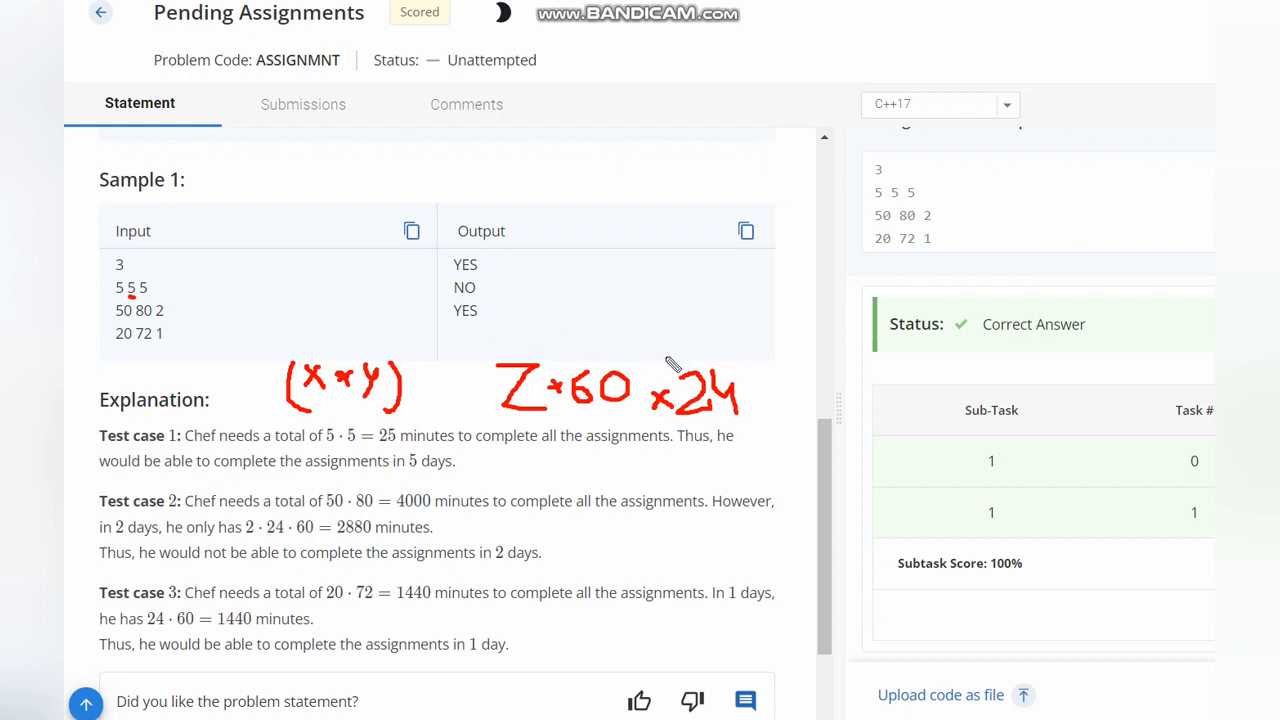
mouse_move(712, 440)
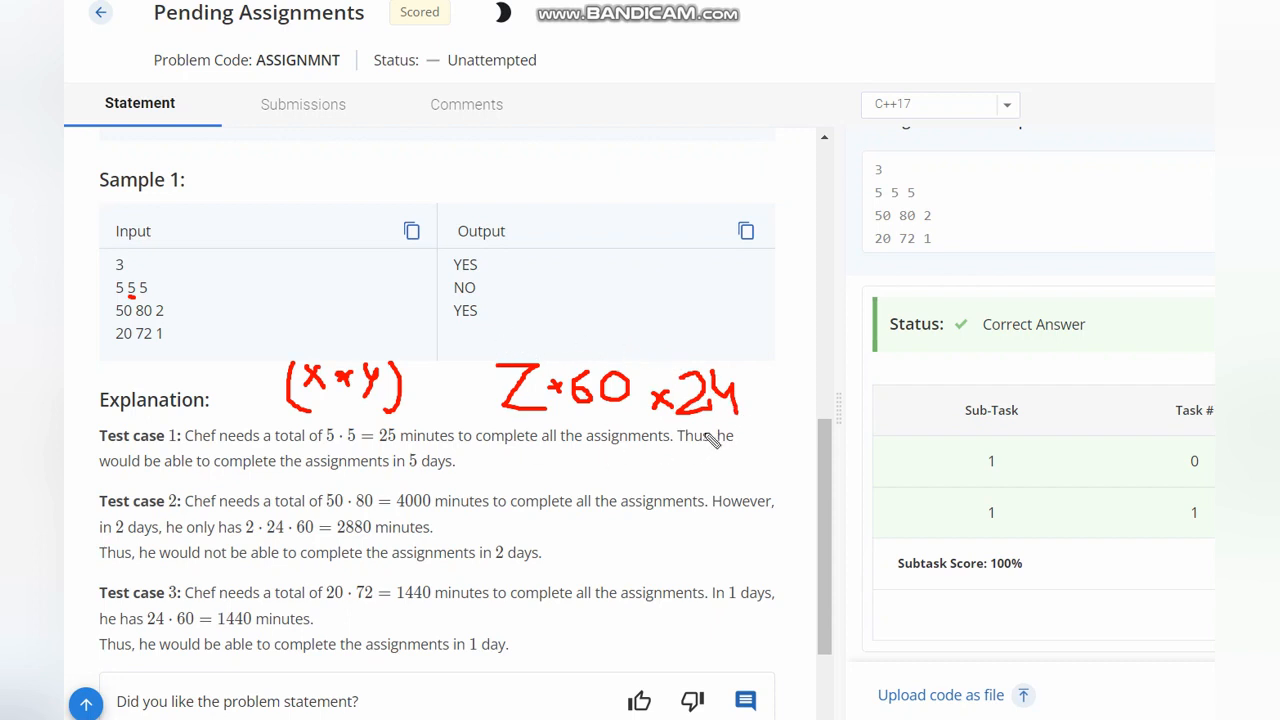
mouse_move(426, 388)
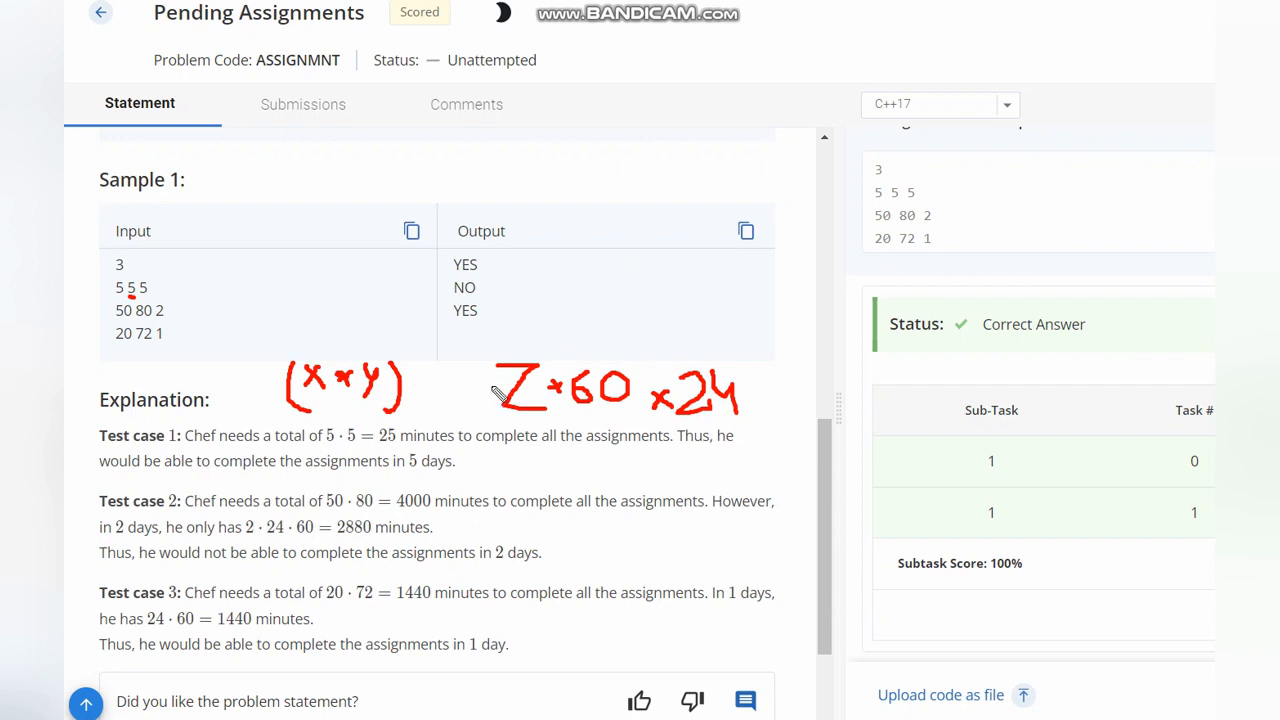
mouse_move(470, 384)
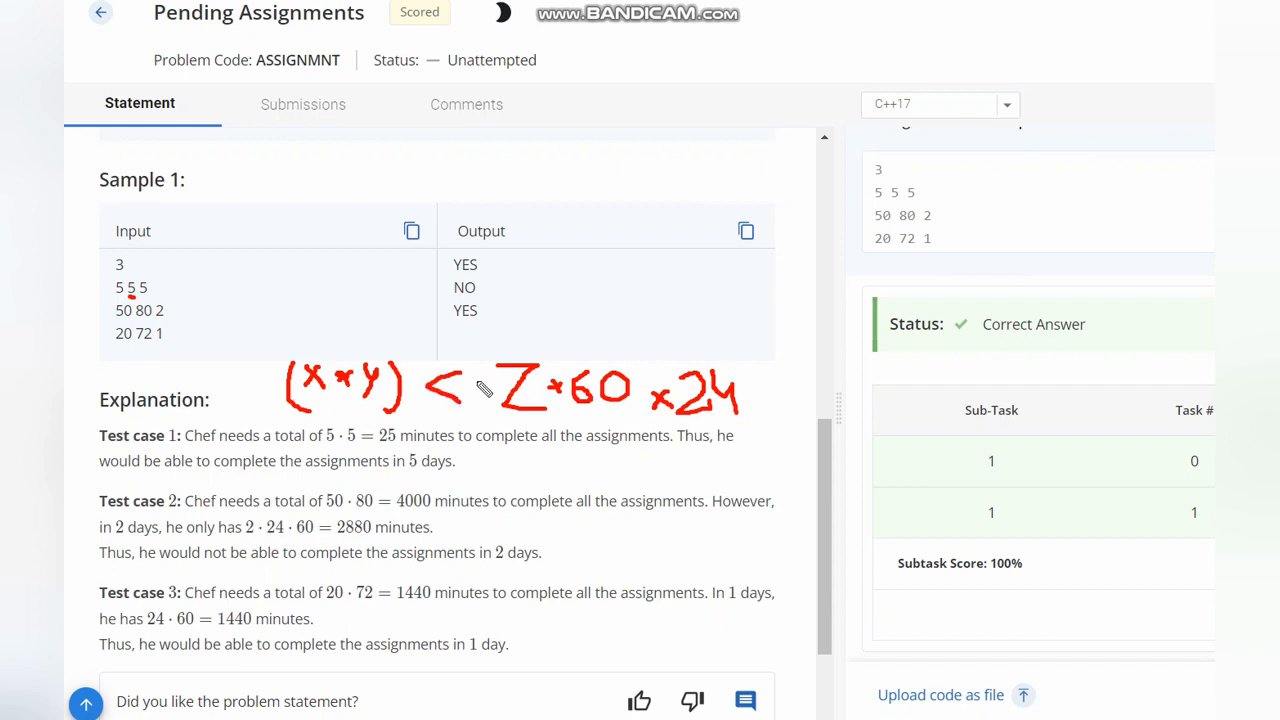
mouse_move(380, 358)
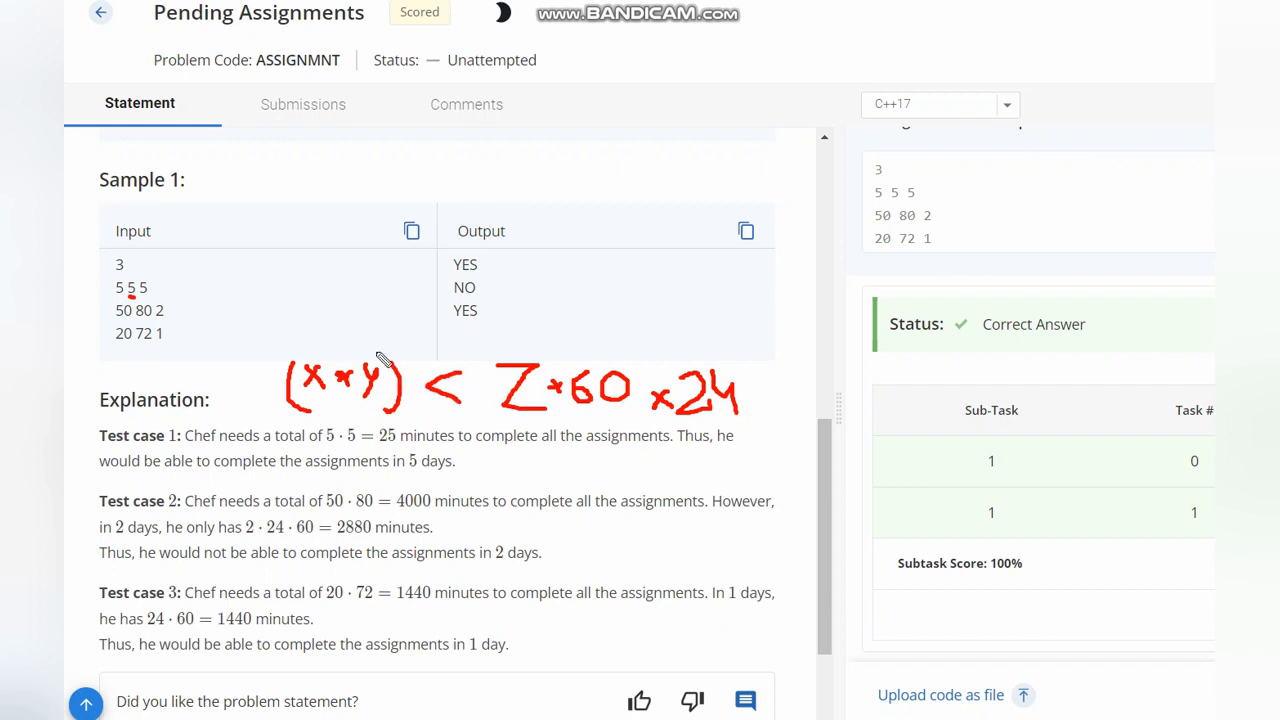
mouse_move(432, 436)
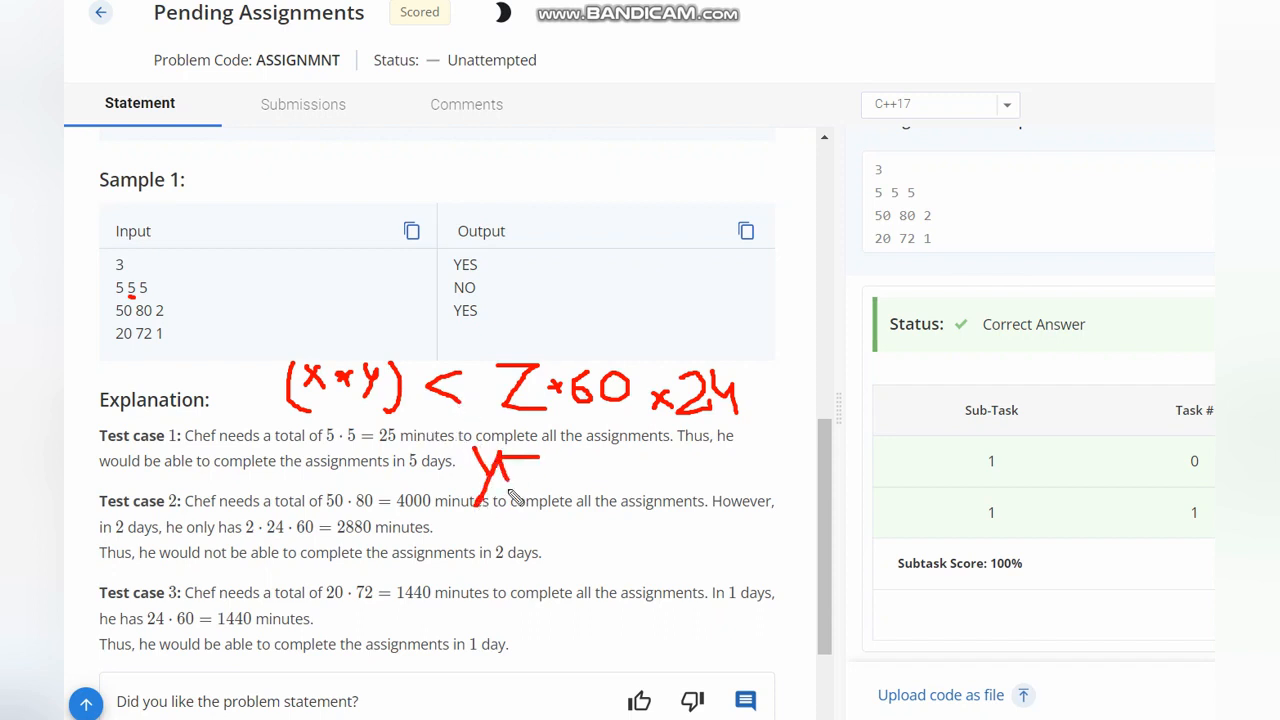
Step: Write YES in red under the formula (x*y) <= Z*60 x24
drag(510, 464, 540, 496)
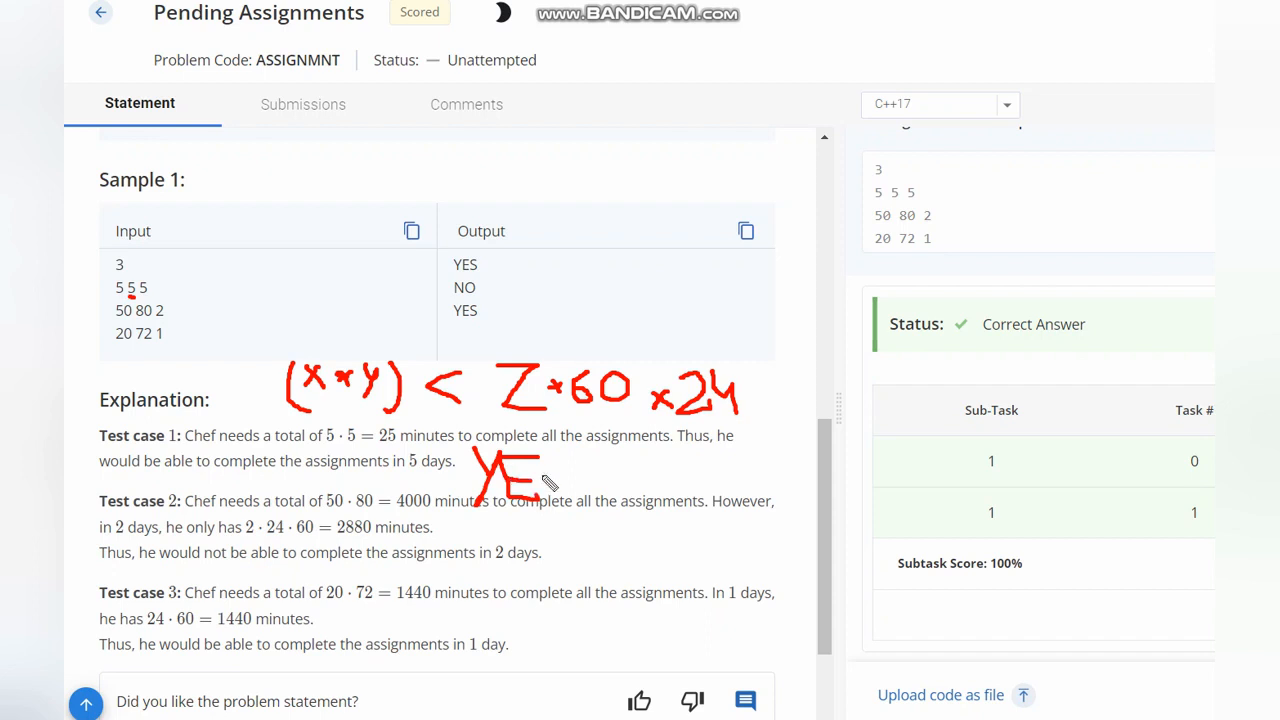
drag(540, 480, 576, 480)
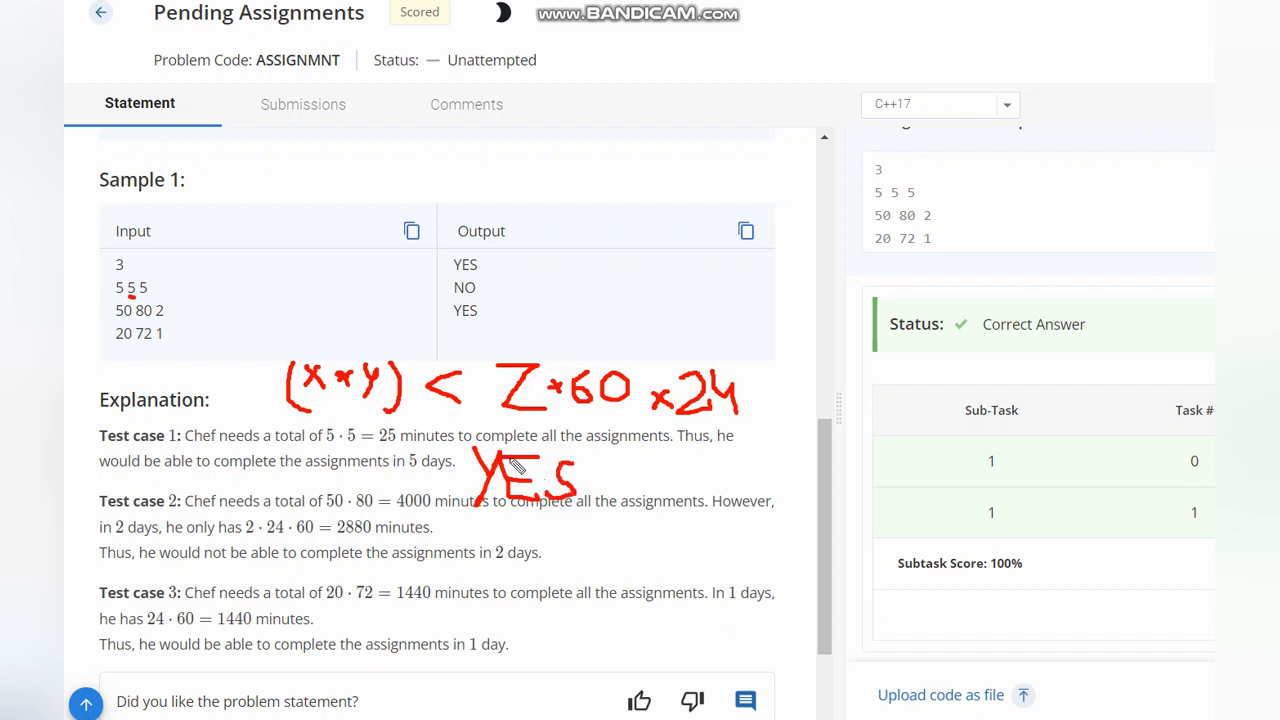
mouse_move(484, 396)
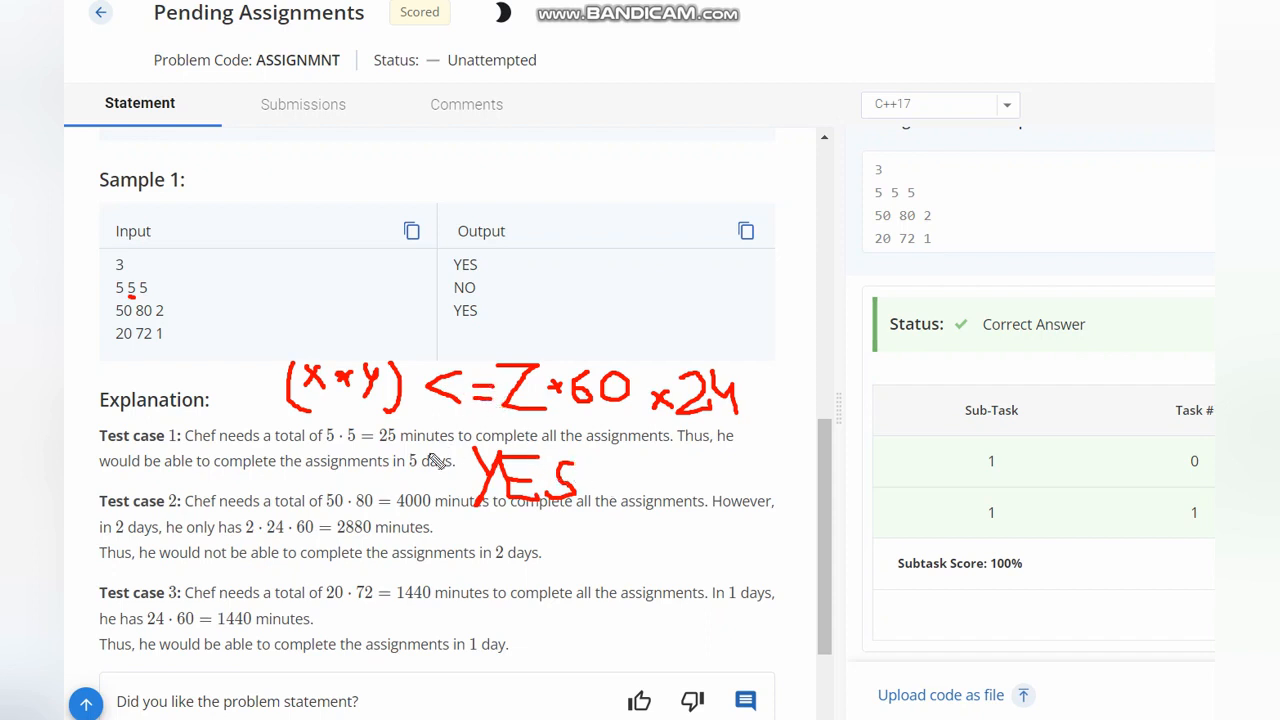
mouse_move(232, 630)
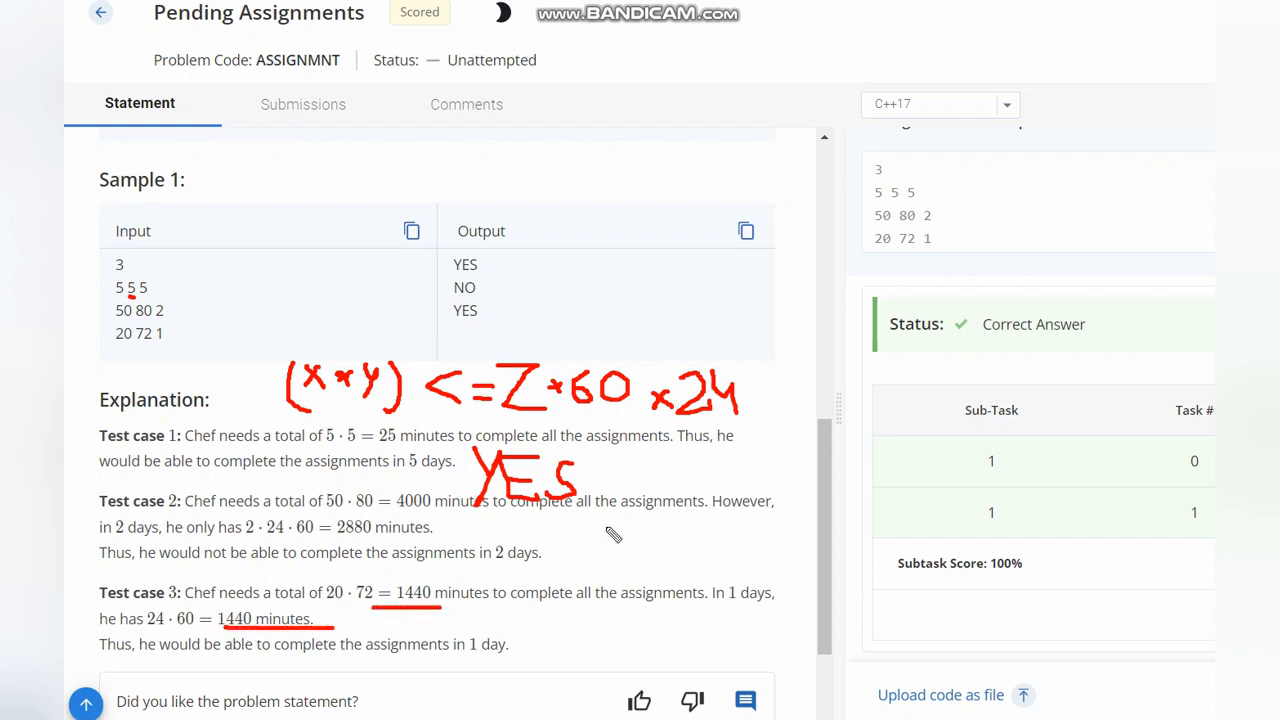
mouse_move(566, 592)
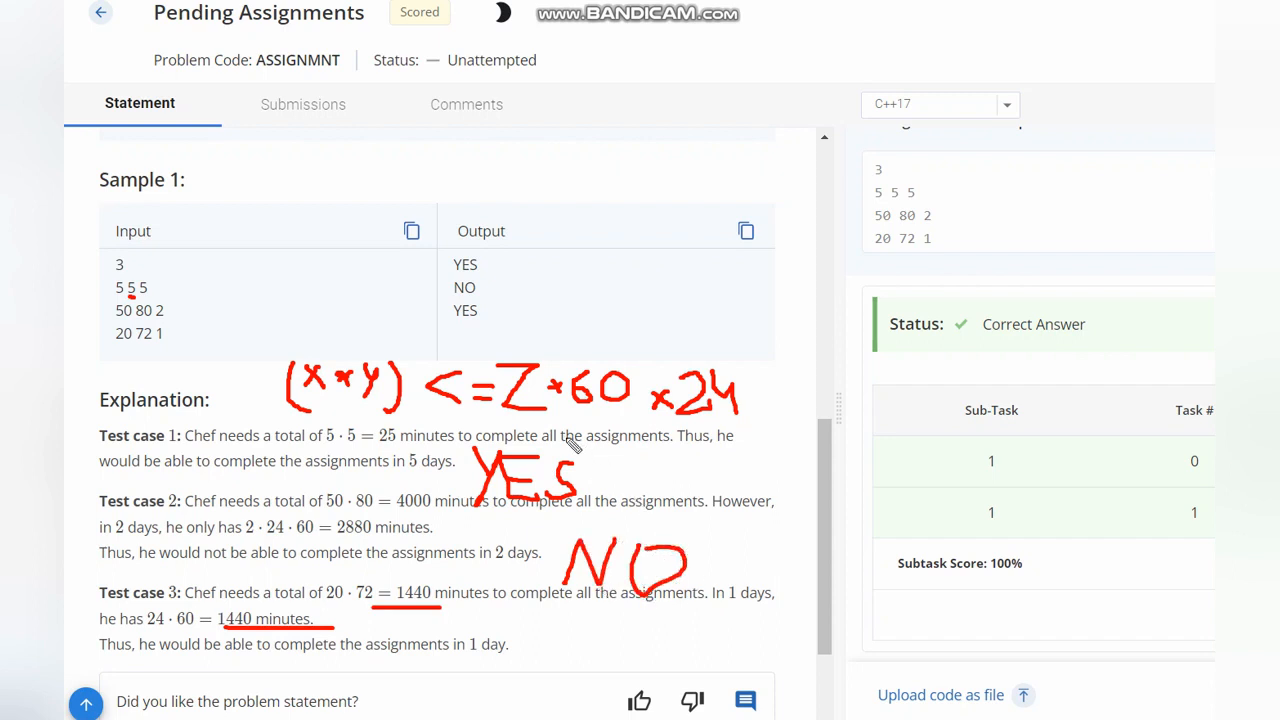
mouse_move(460, 420)
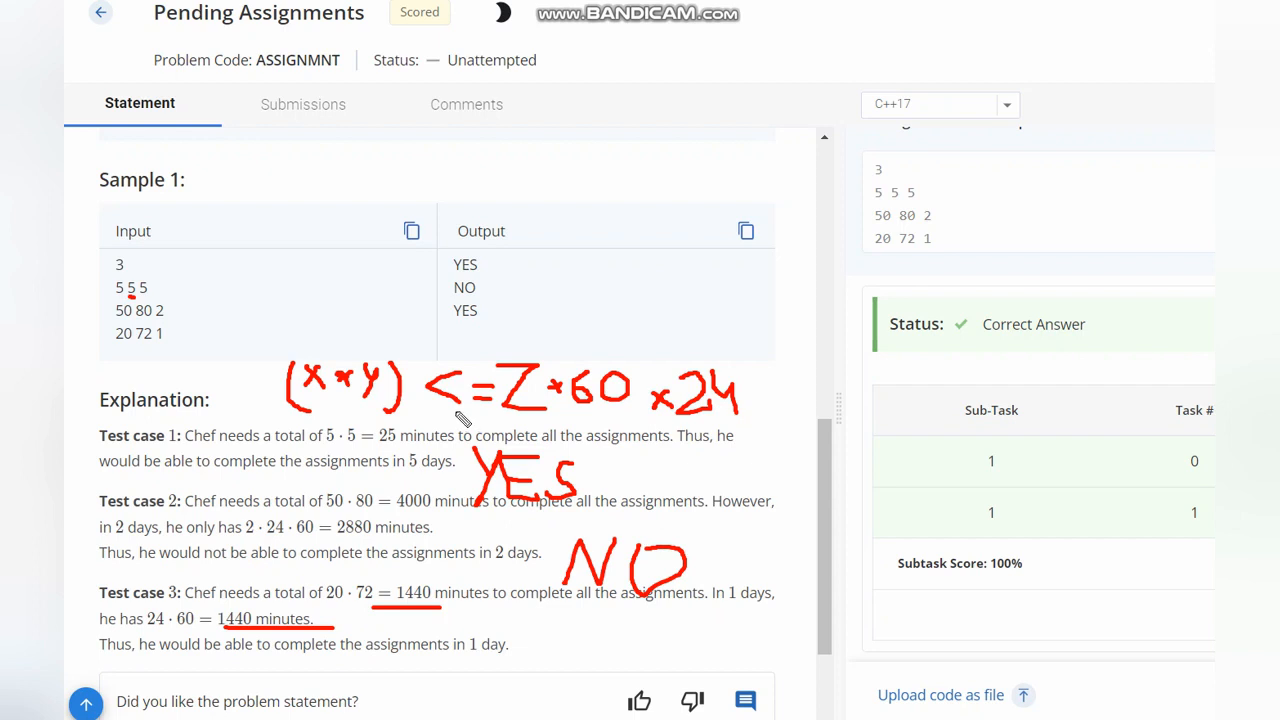
mouse_move(1036, 116)
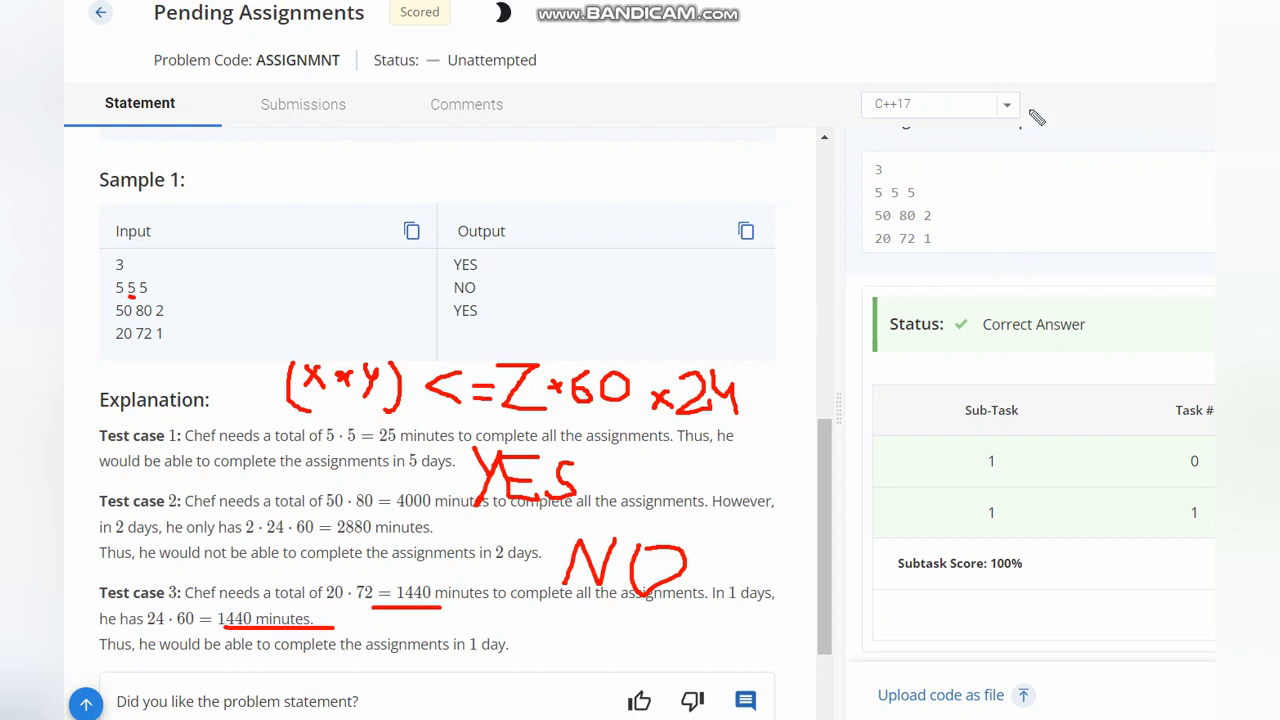